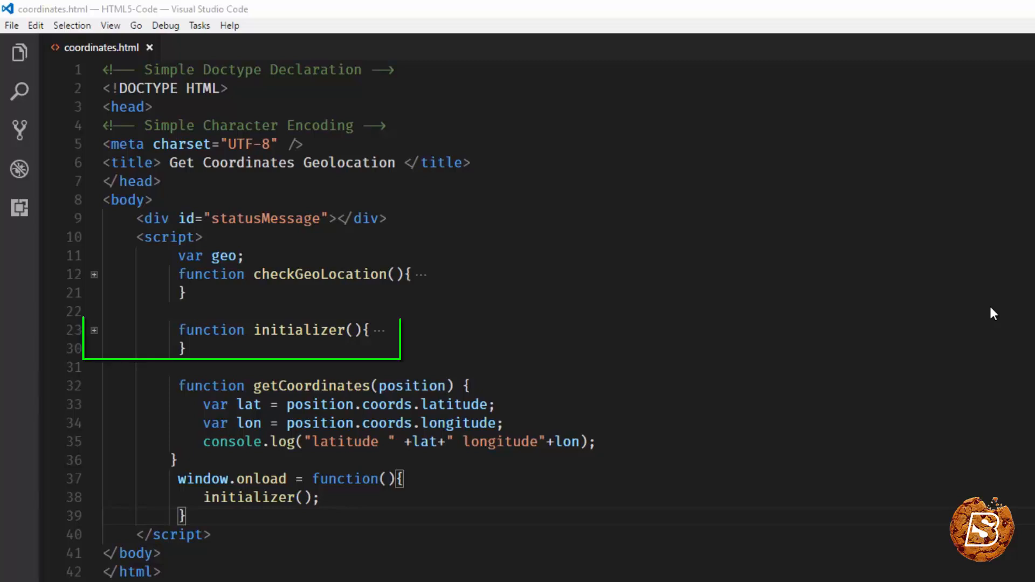
{"action": "mouse_move", "coordinate": [930, 351]}
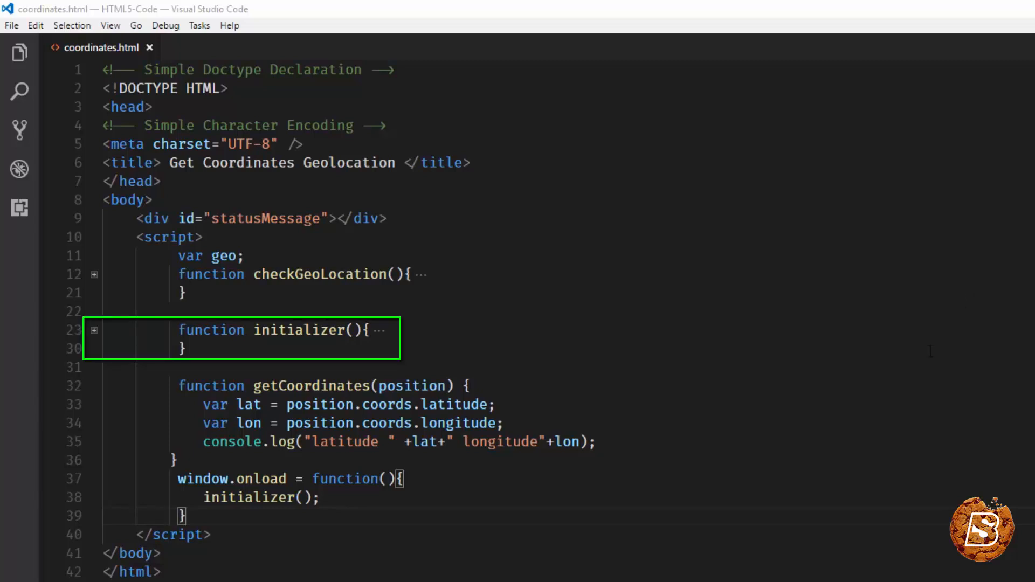
Unfold the initializer function and select getCoordinates in the getCurrentPosition call.
{"action": "left_click", "coordinate": [94, 330]}
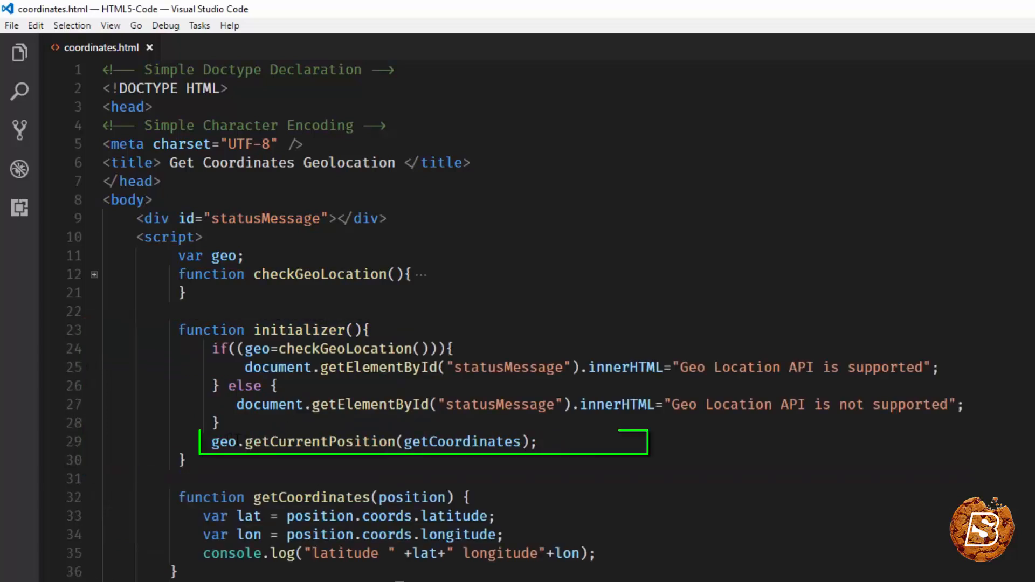
{"action": "double_click", "coordinate": [462, 442]}
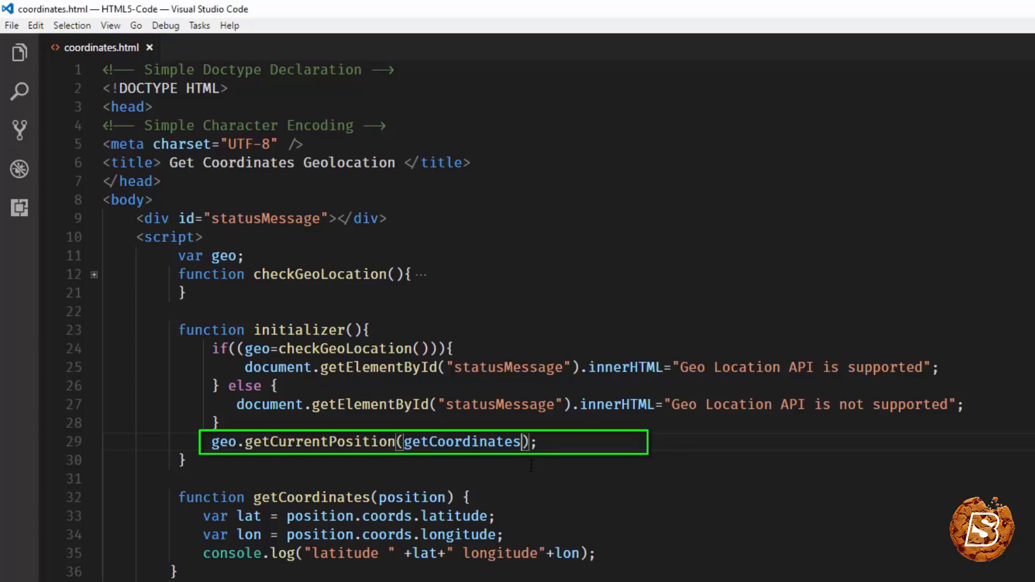
Pass handleerror as getCurrentPosition's second callback and start a blank line above initializer.
{"action": "type", "text": ",handleerror"}
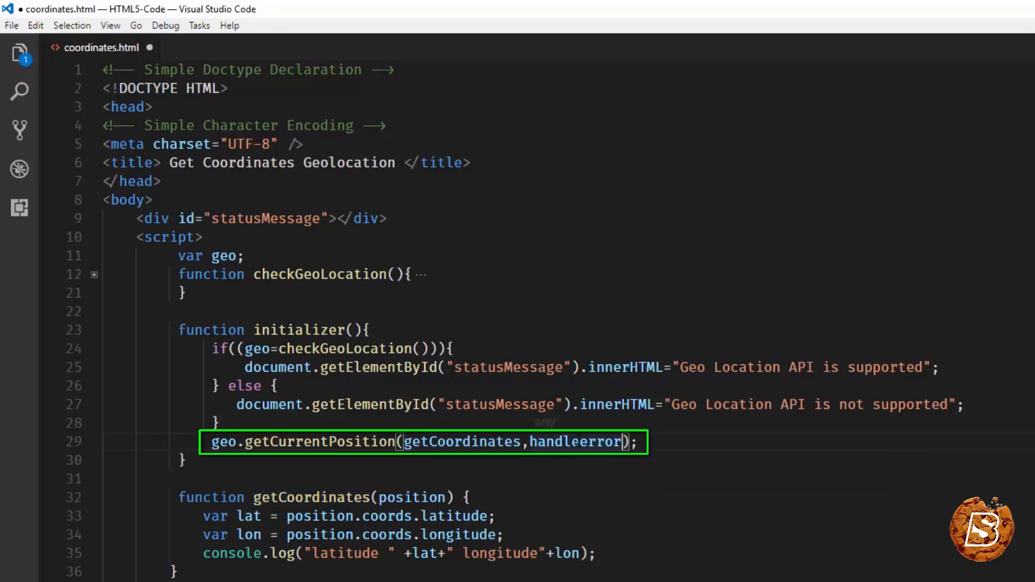
{"action": "double_click", "coordinate": [574, 441]}
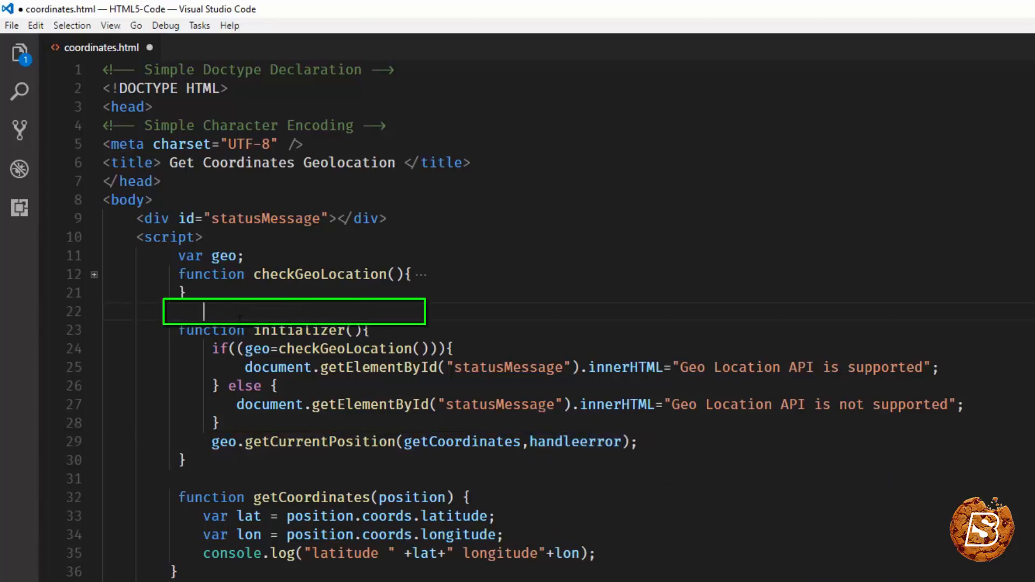
Define an empty function handleerror(error) on the blank line.
{"action": "type", "text": "fun"}
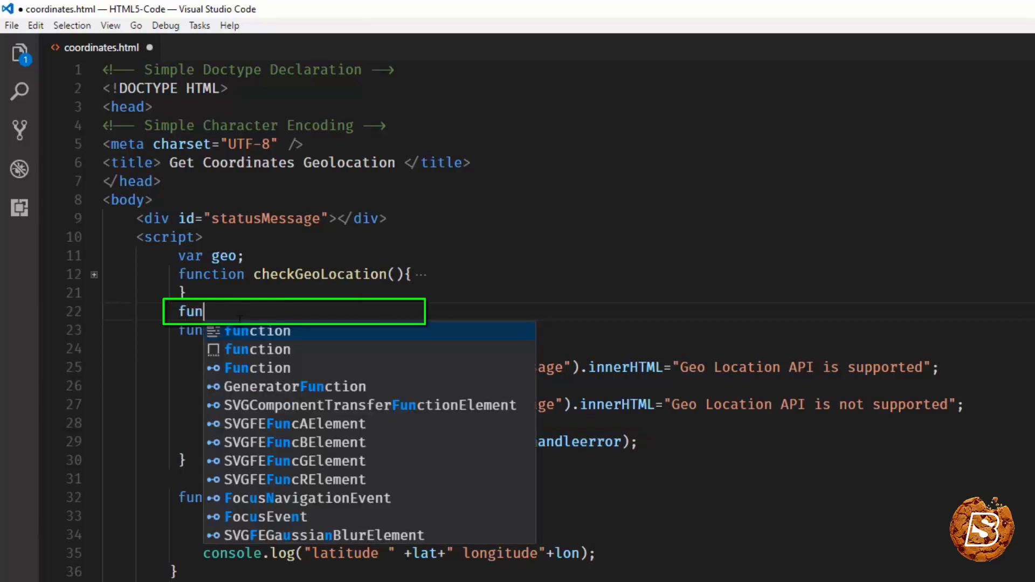
{"action": "key", "text": "Tab"}
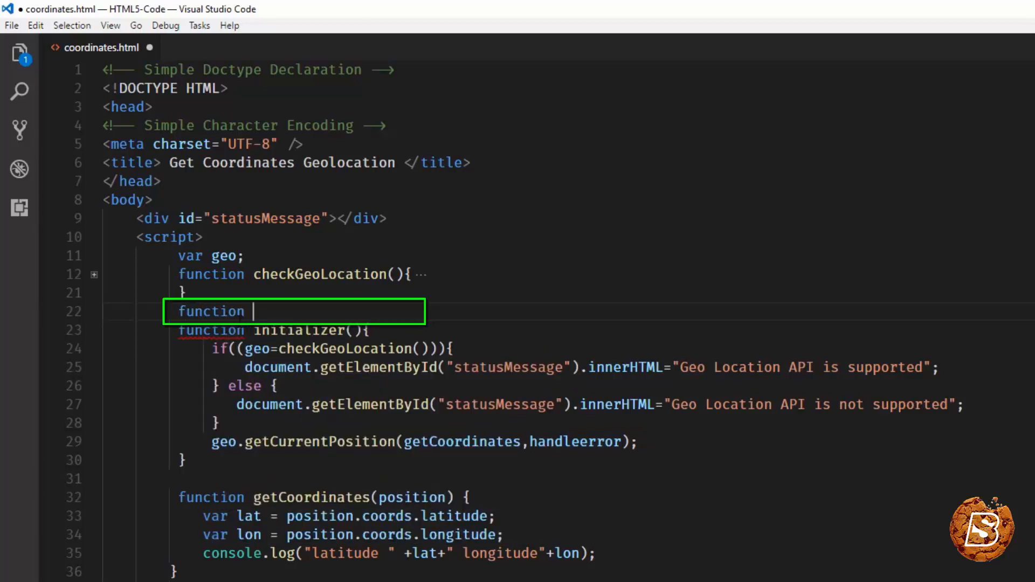
{"action": "type", "text": "handleerror"}
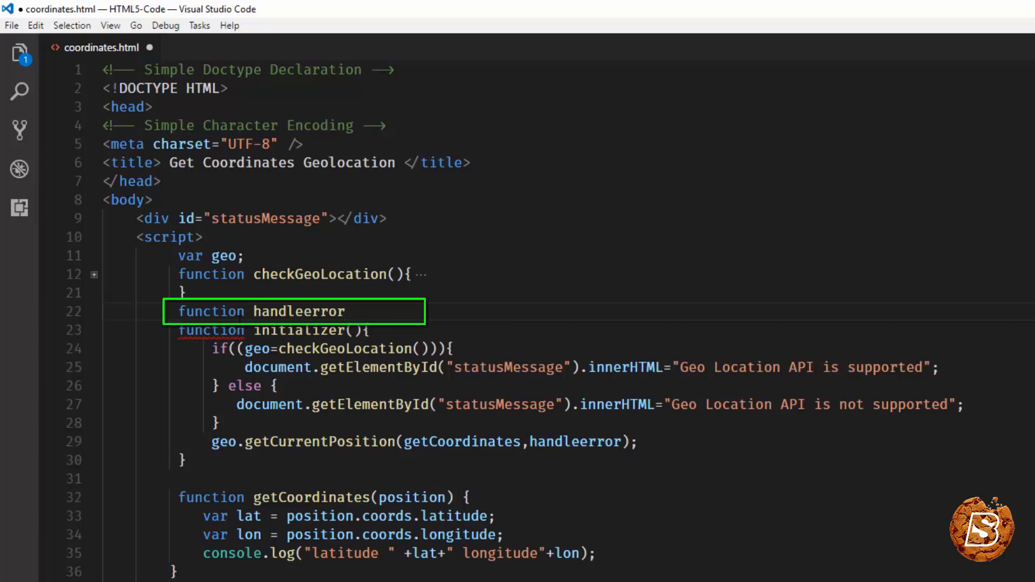
{"action": "mouse_move", "coordinate": [284, 311]}
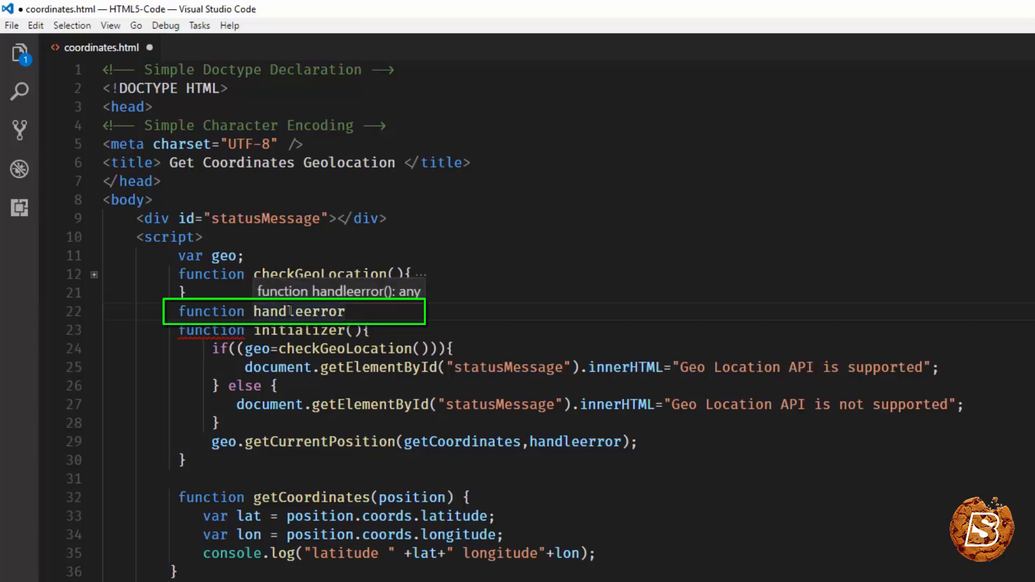
{"action": "type", "text": "(){}"}
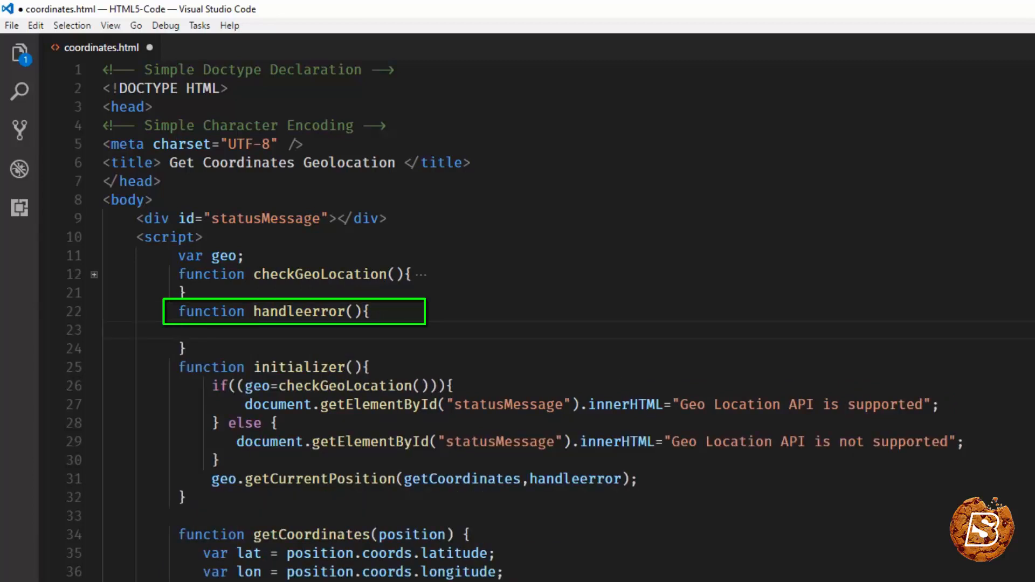
{"action": "left_click", "coordinate": [352, 310]}
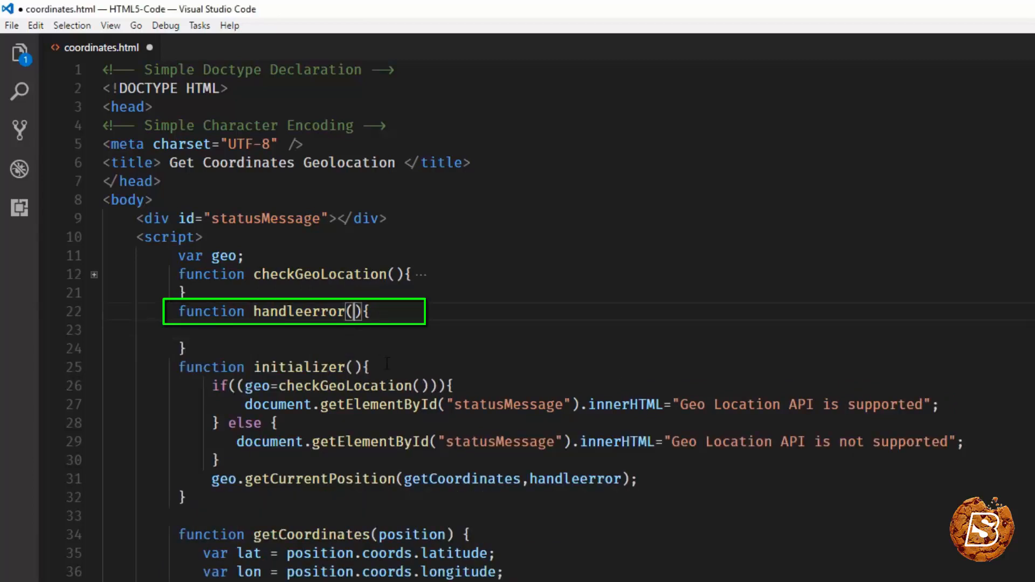
{"action": "type", "text": "error"}
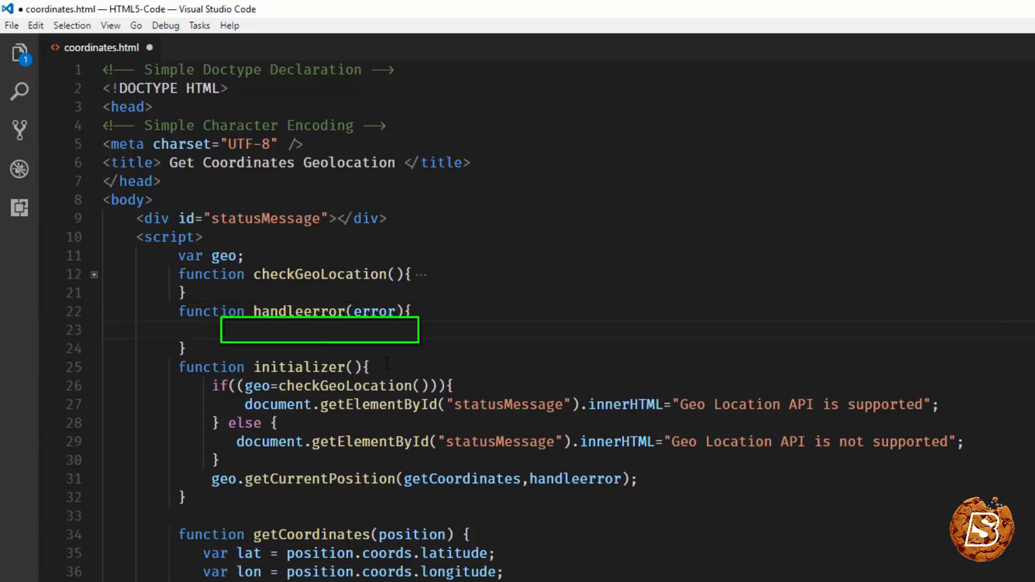
Inside handleerror, add an empty switch on error.code.
{"action": "type", "text": "switch("}
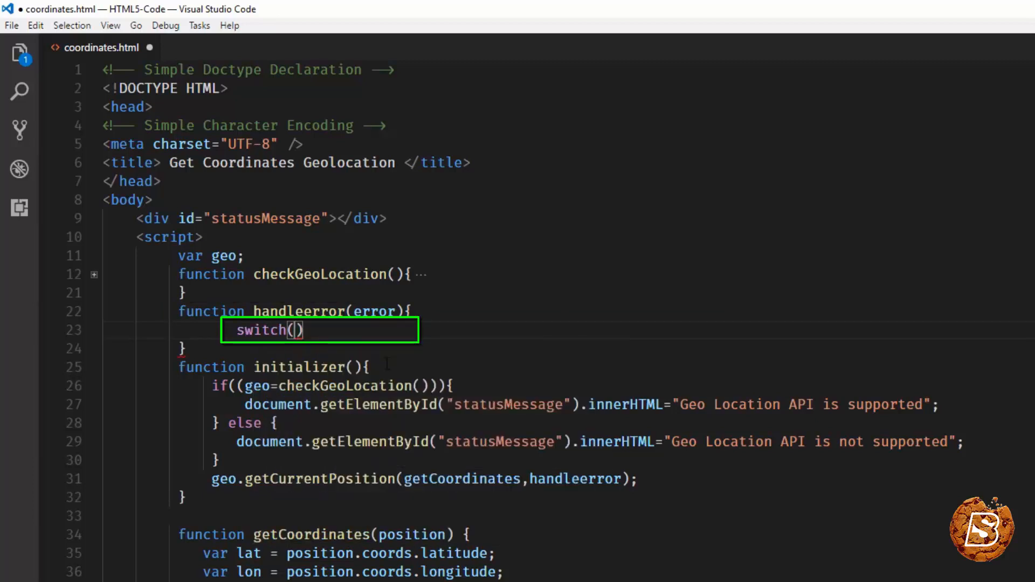
{"action": "type", "text": "error.code"}
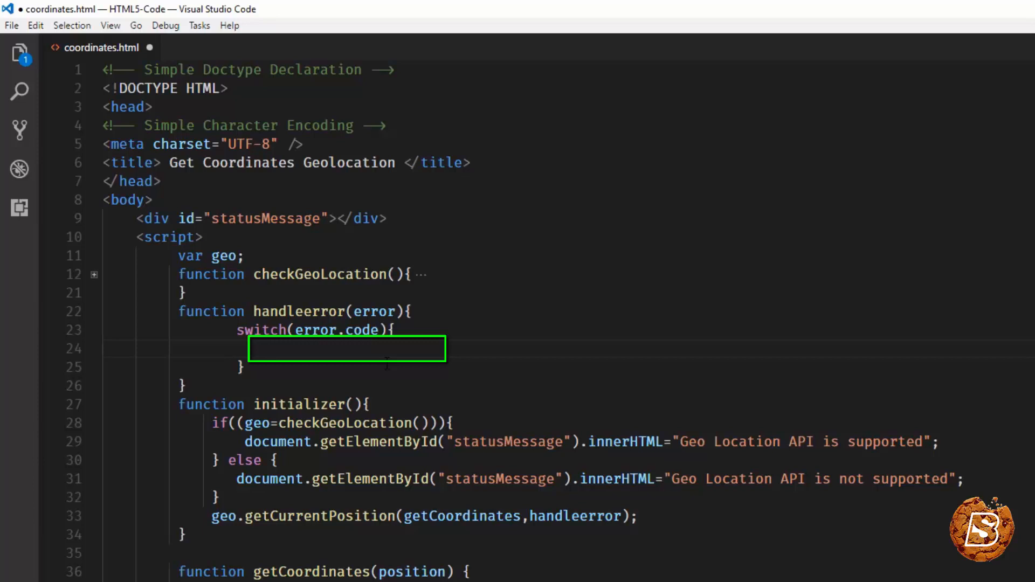
Add case error.TIMEOUT: with console.log("Timeout"); inside the switch.
{"action": "type", "text": "case"}
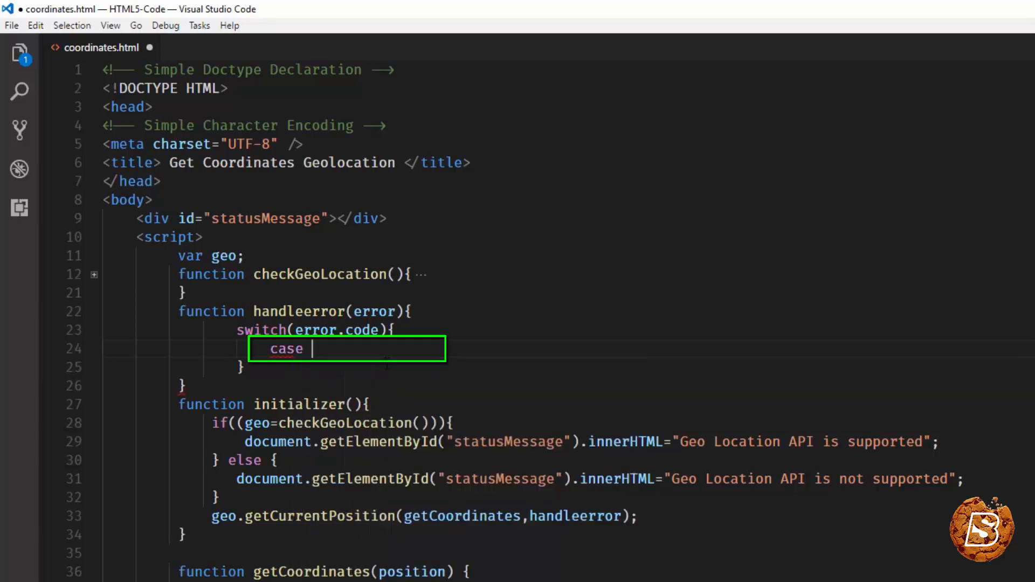
{"action": "type", "text": "er"}
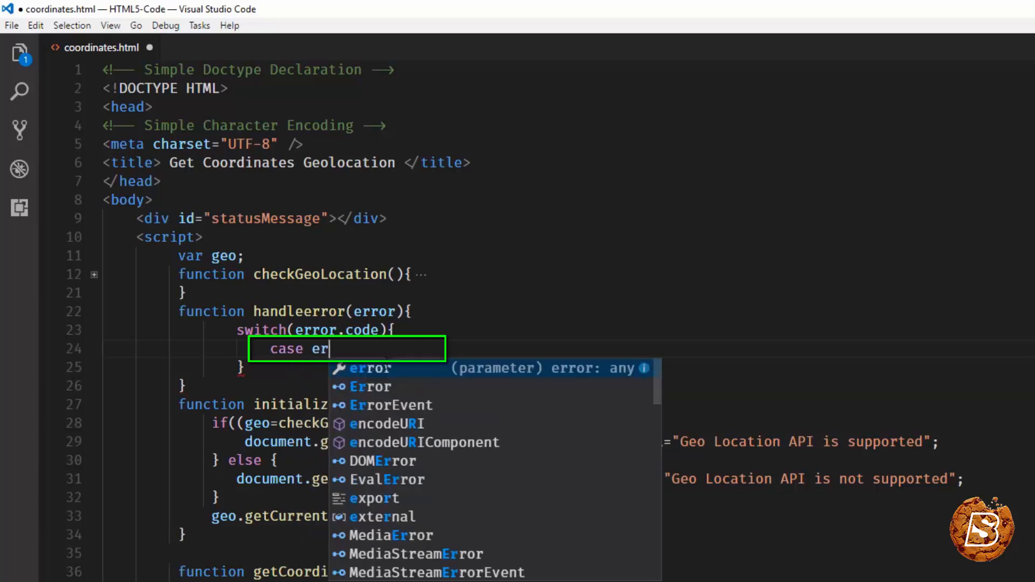
{"action": "type", "text": "ror."}
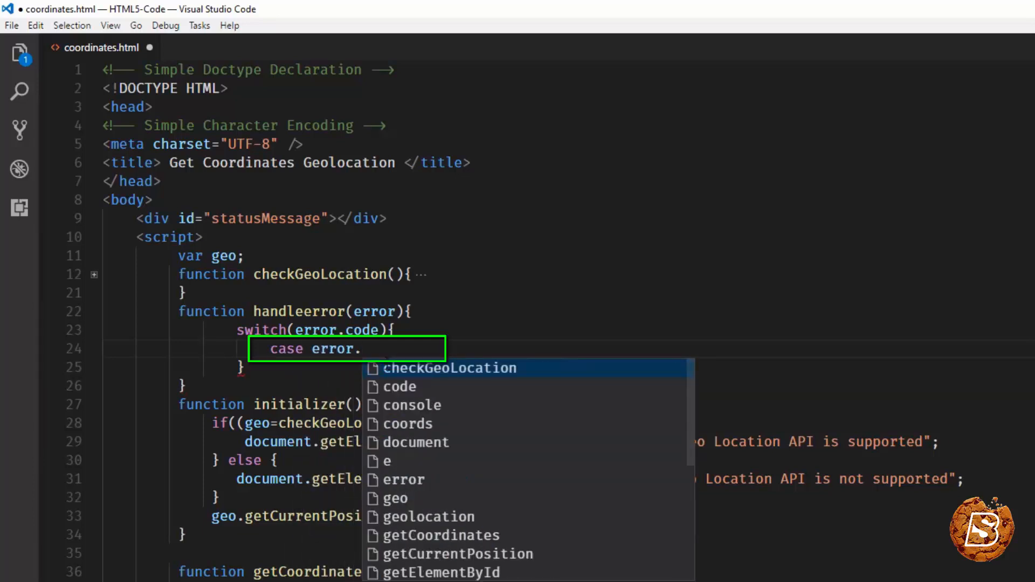
{"action": "type", "text": "TIMEOUT"}
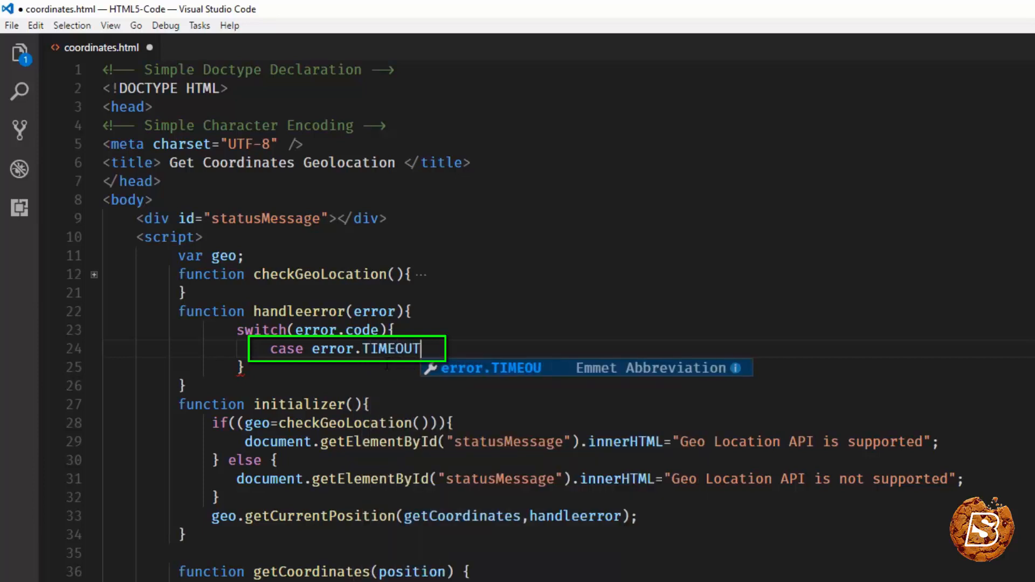
{"action": "type", "text": "T"}
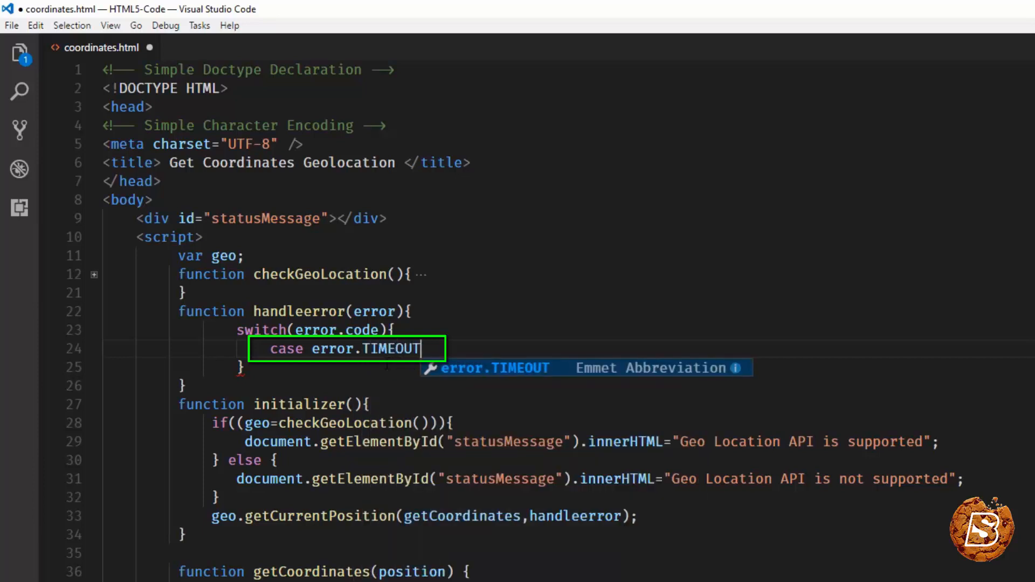
{"action": "type", "text": ":"}
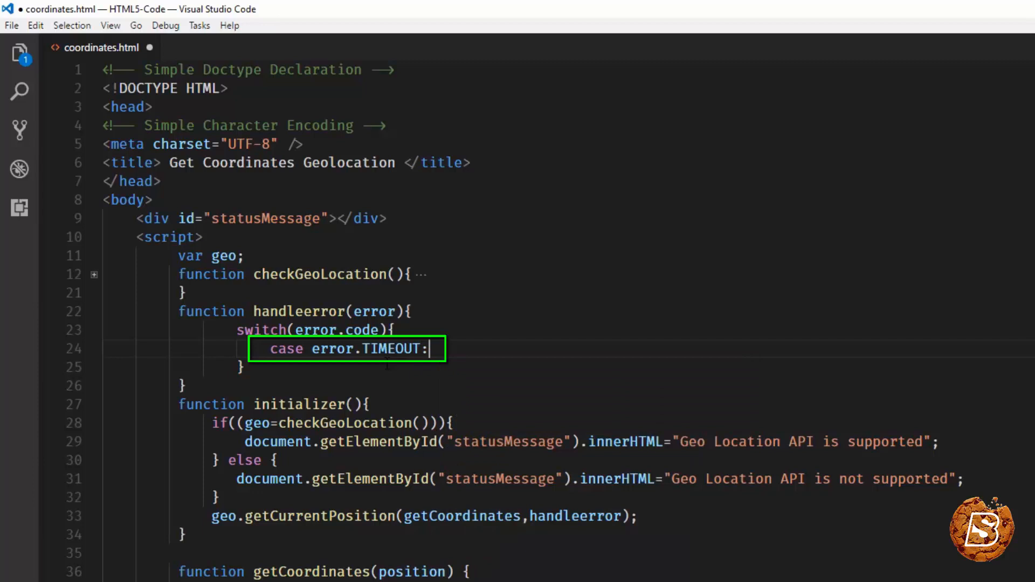
{"action": "type", "text": "console.lo"}
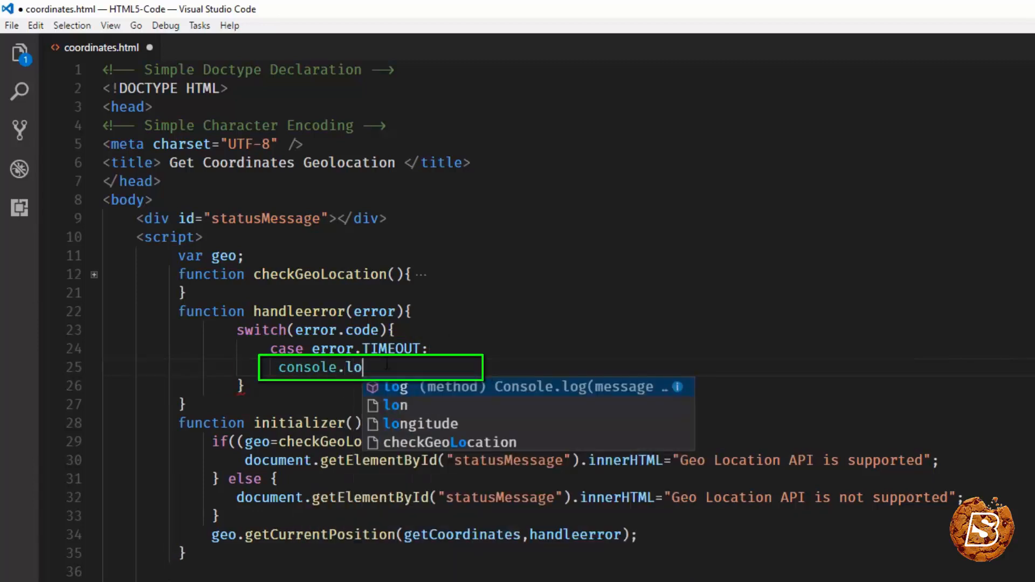
{"action": "key", "text": "Tab"}
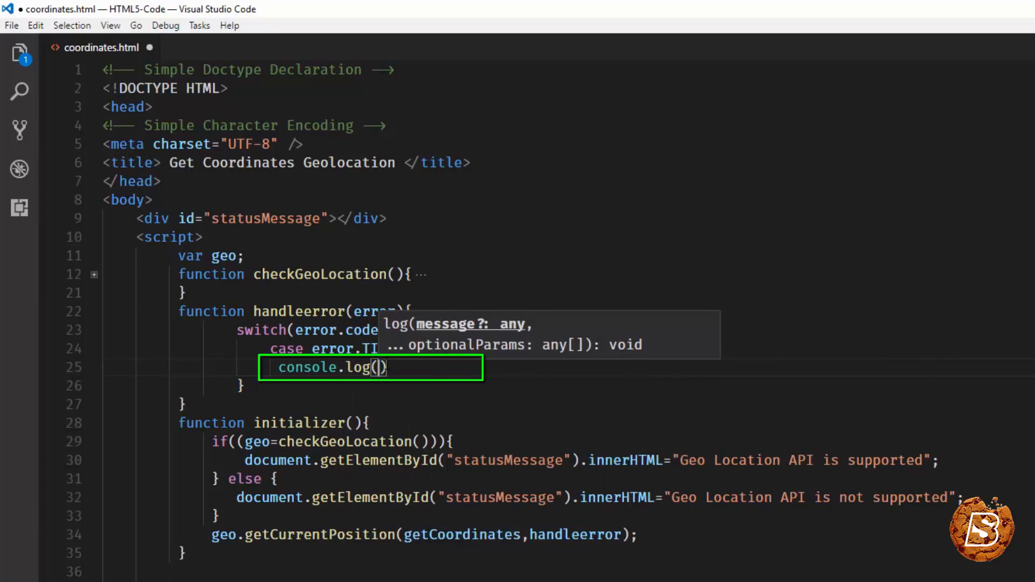
{"action": "type", "text": "\"Timeou"}
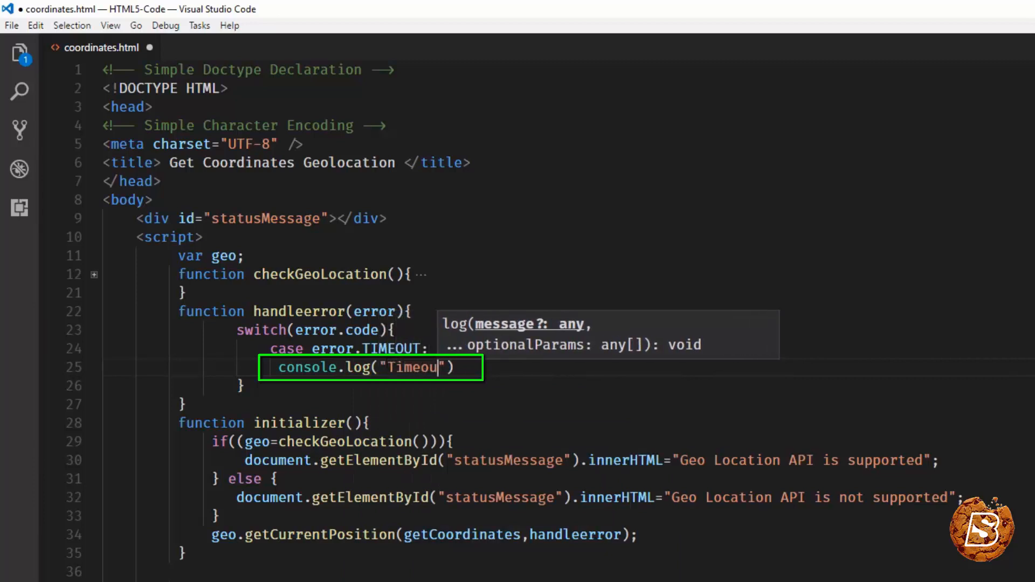
{"action": "type", "text": "t"}
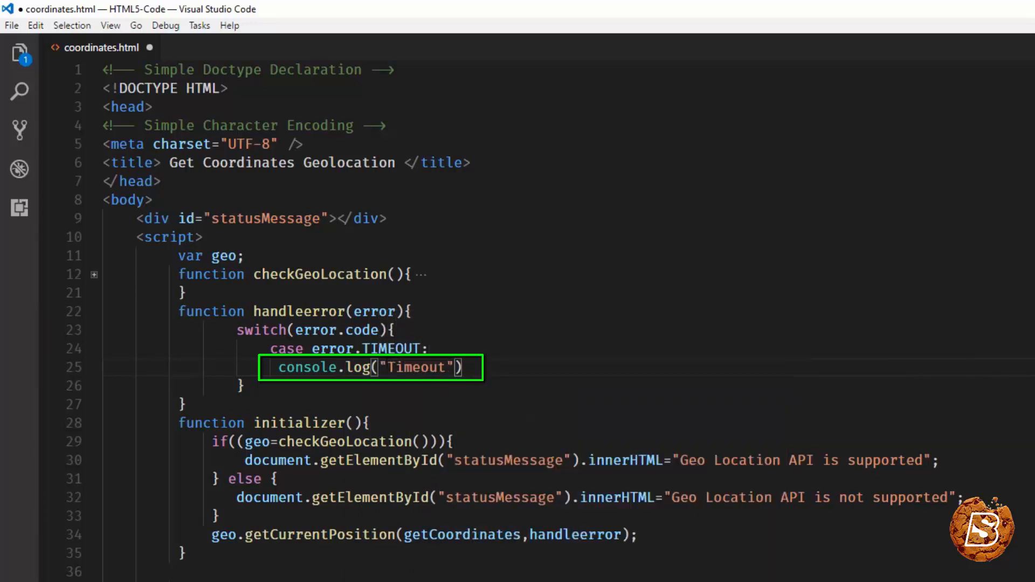
{"action": "key", "text": "Enter"}
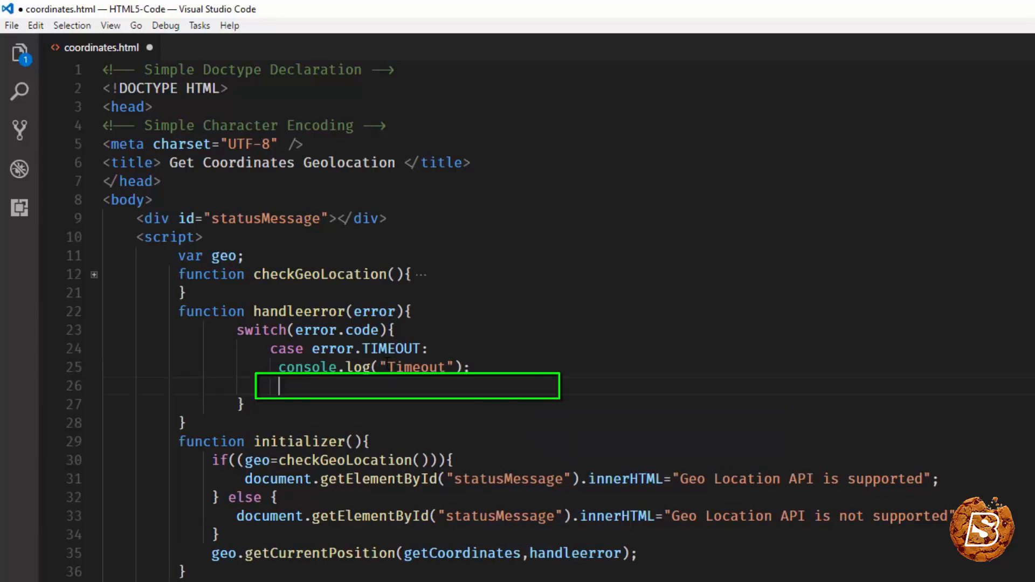
Add case error.POSITION_UNAVAILABLE: with console.log("Position unavailable");.
{"action": "type", "text": "case erro"}
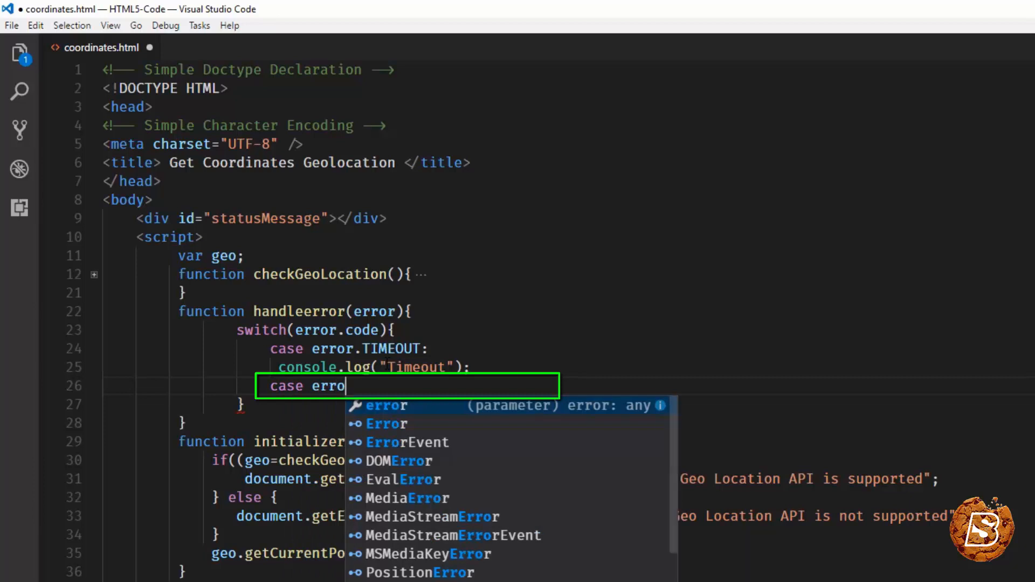
{"action": "type", "text": "r.POSI"}
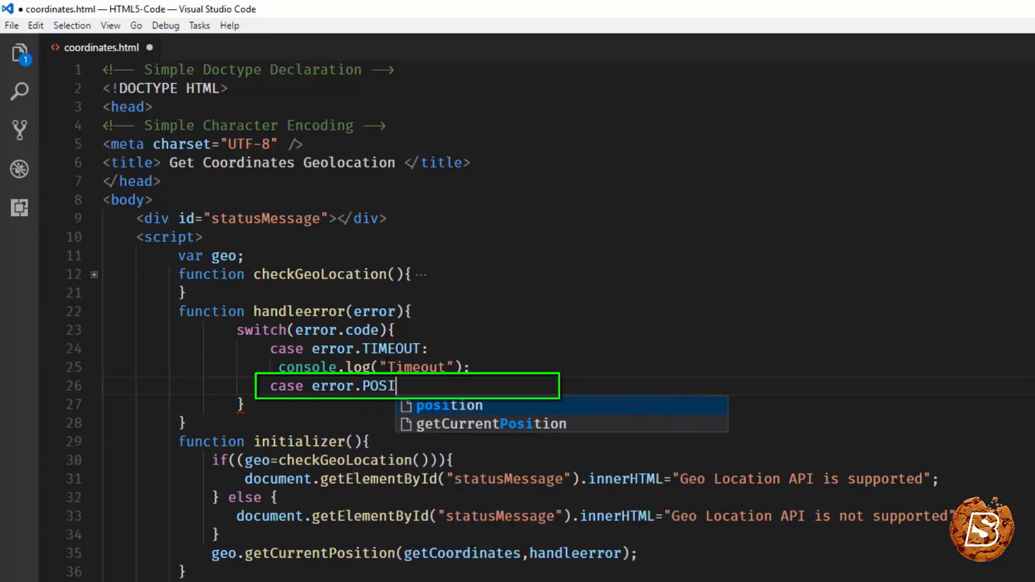
{"action": "type", "text": "TION"}
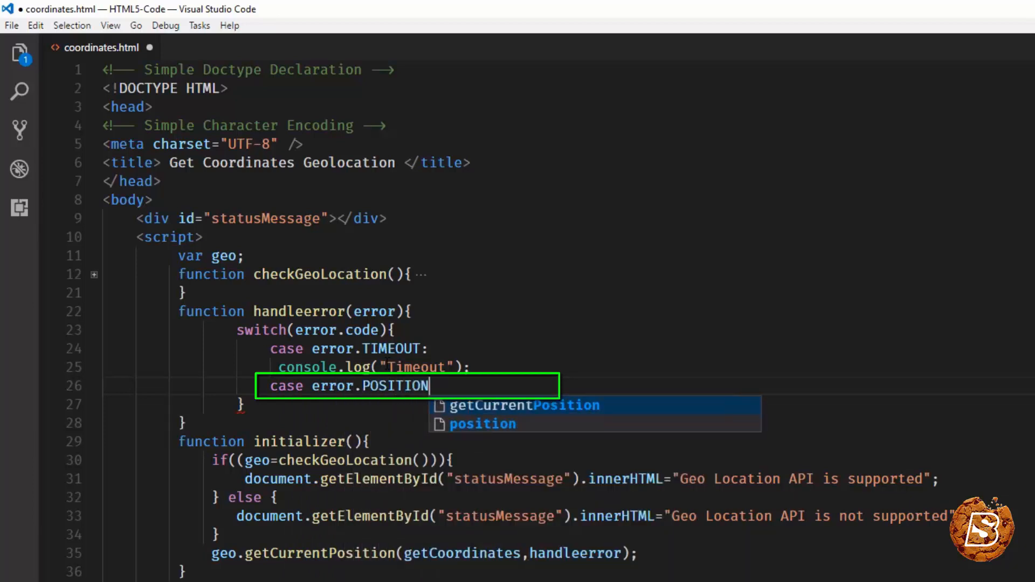
{"action": "type", "text": "_UNAV"}
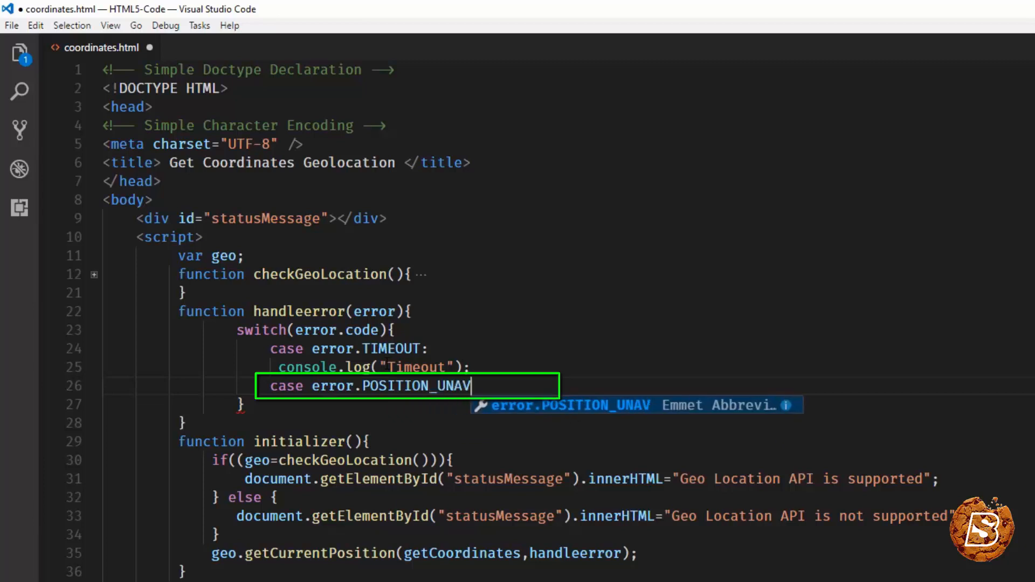
{"action": "type", "text": "AILABLE:"}
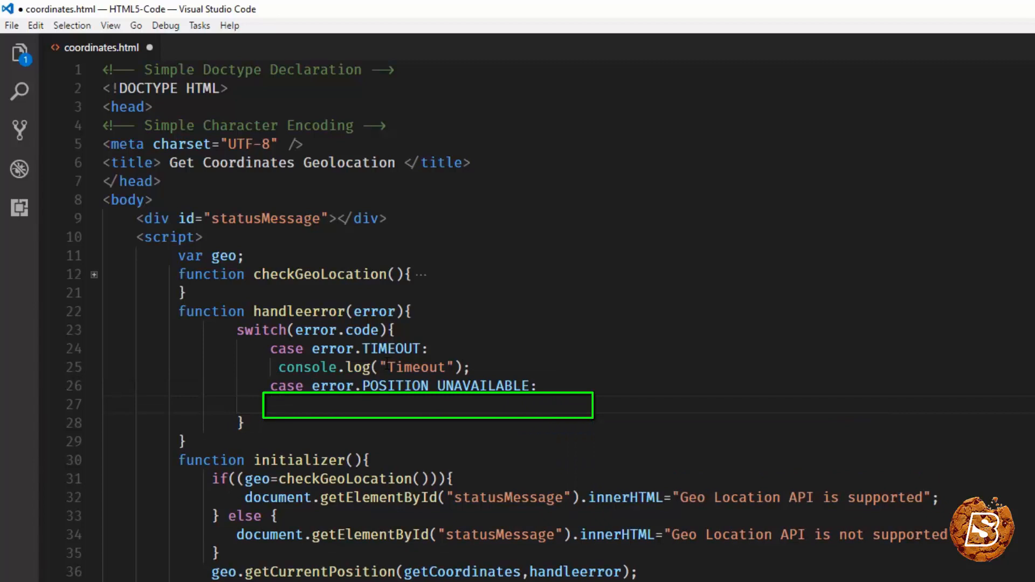
{"action": "type", "text": "console.log(\"Position"}
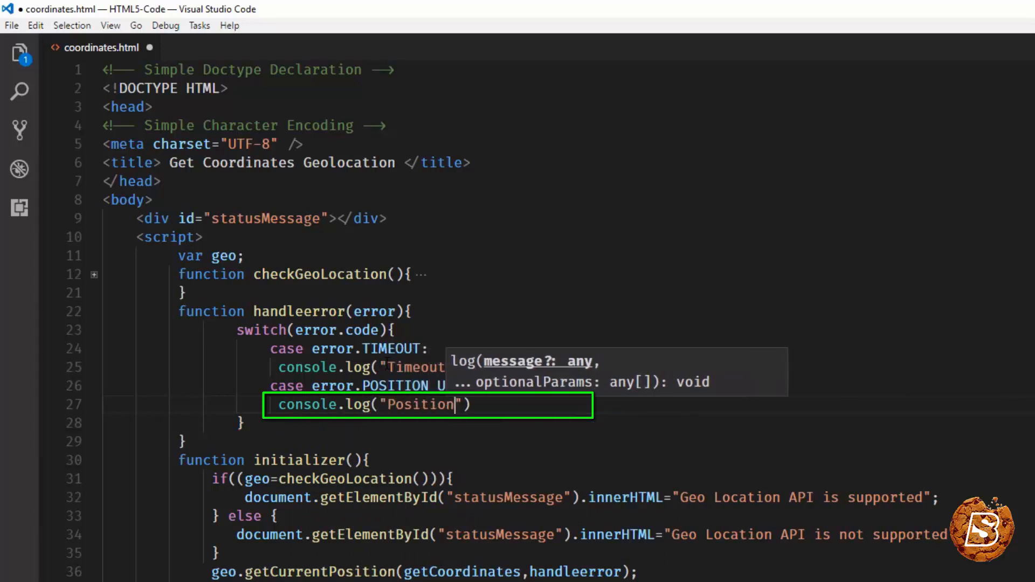
{"action": "type", "text": "unavailab"}
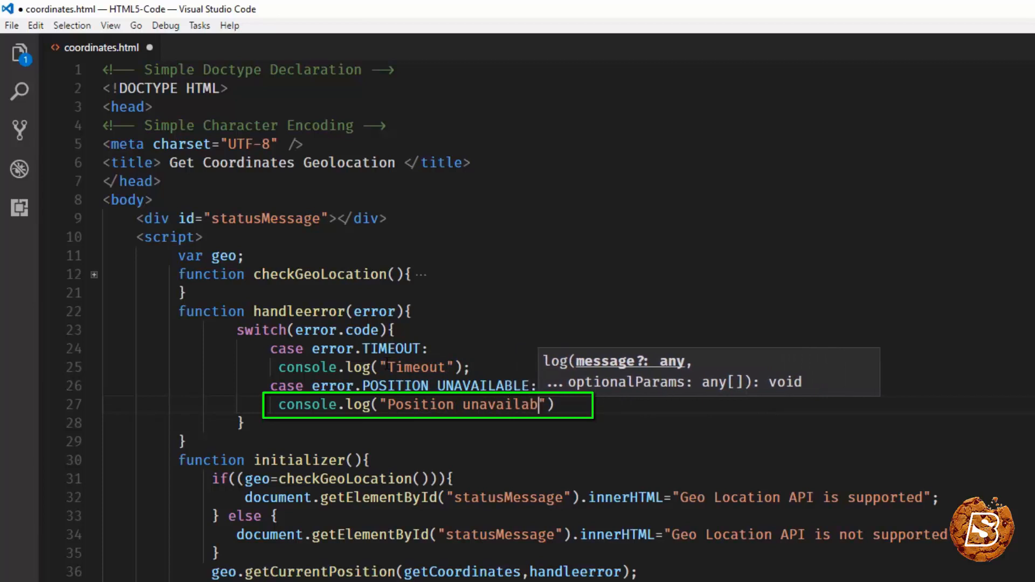
{"action": "type", "text": "le\");"}
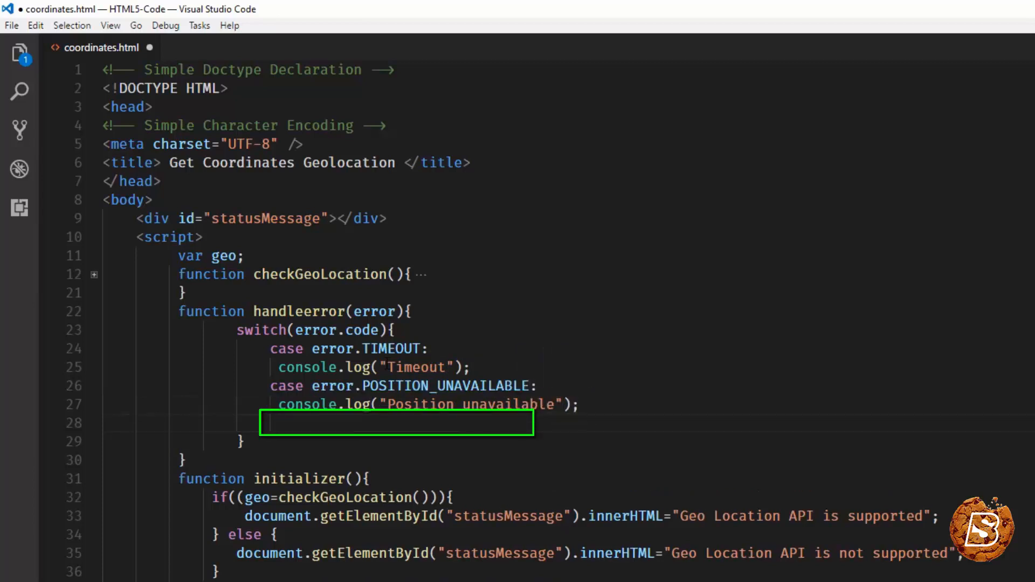
Add case error.PERMISSION_DENIED: with console.log("Permission Denied");.
{"action": "type", "text": "case"}
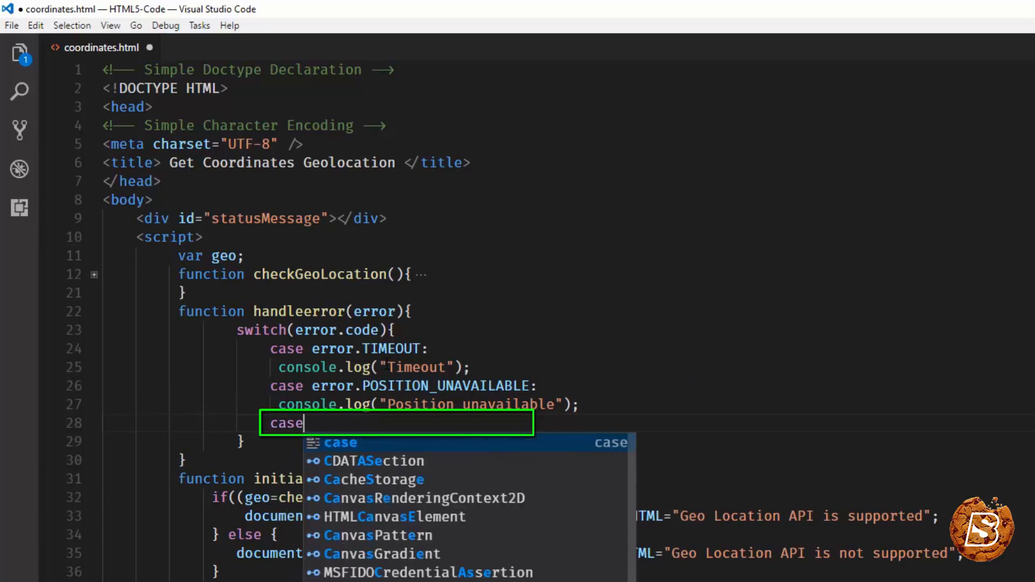
{"action": "key", "text": "Escape"}
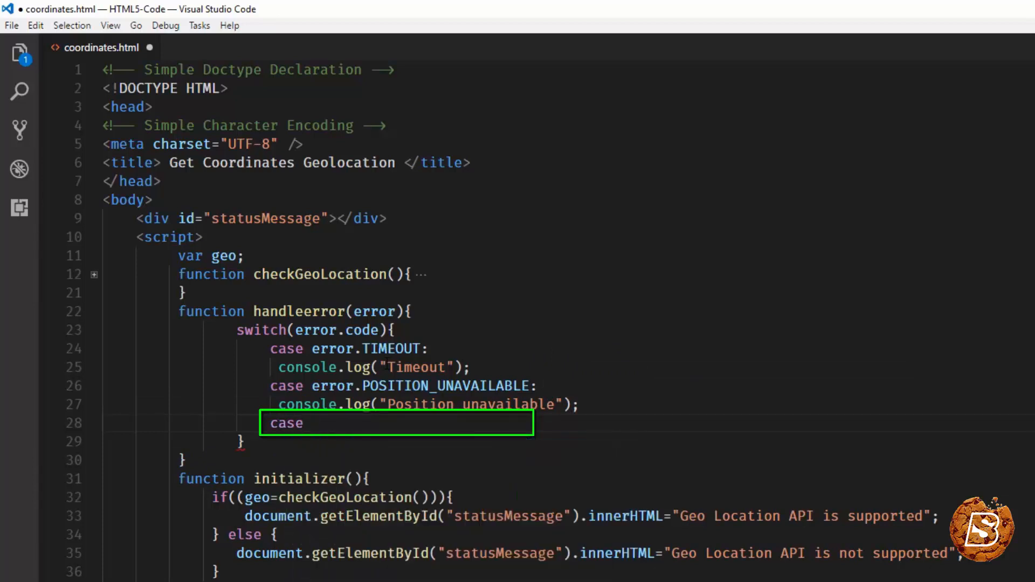
{"action": "type", "text": "error.PERMI"}
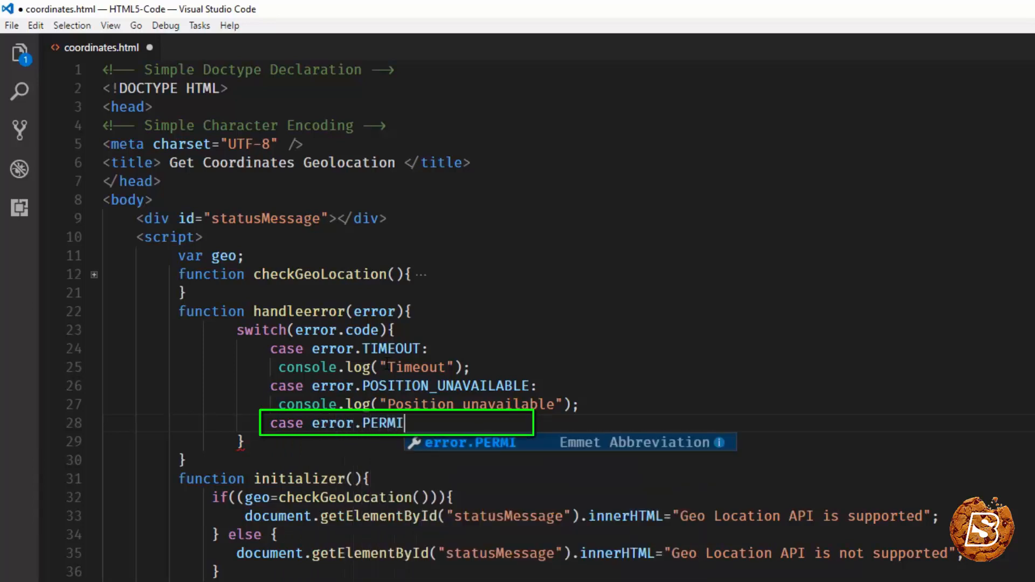
{"action": "type", "text": "SSION"}
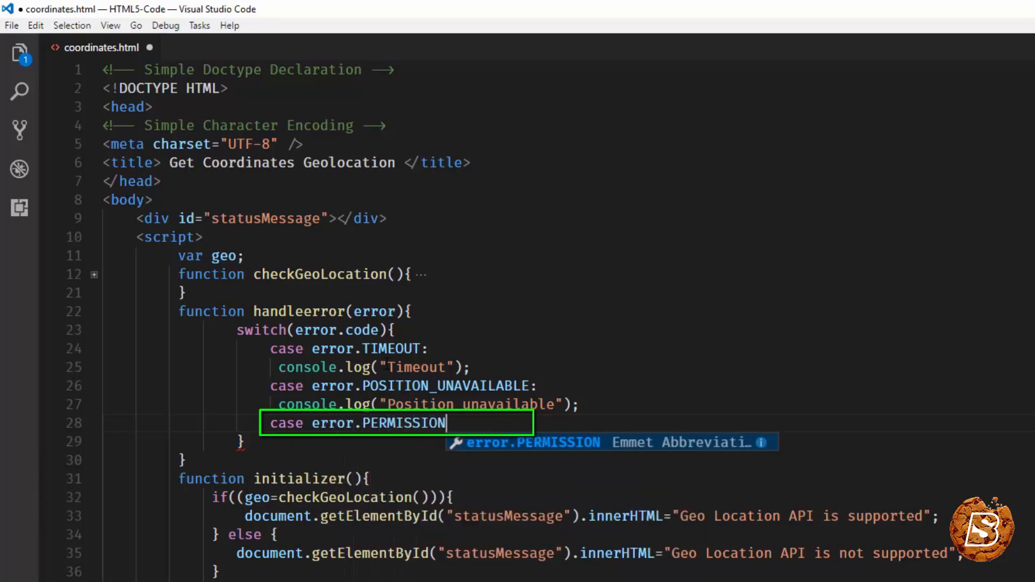
{"action": "type", "text": "_DENI"}
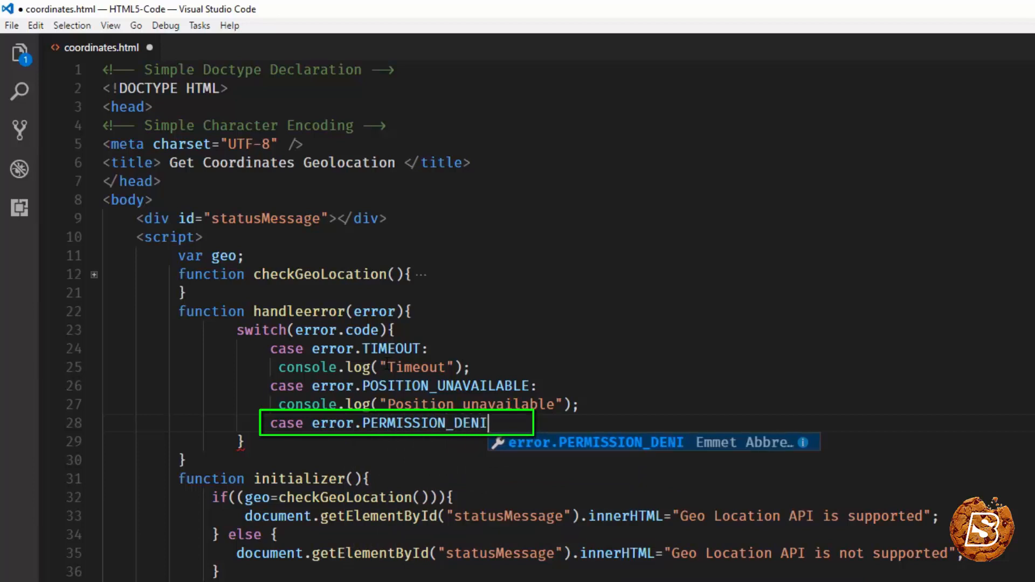
{"action": "type", "text": "ED:"}
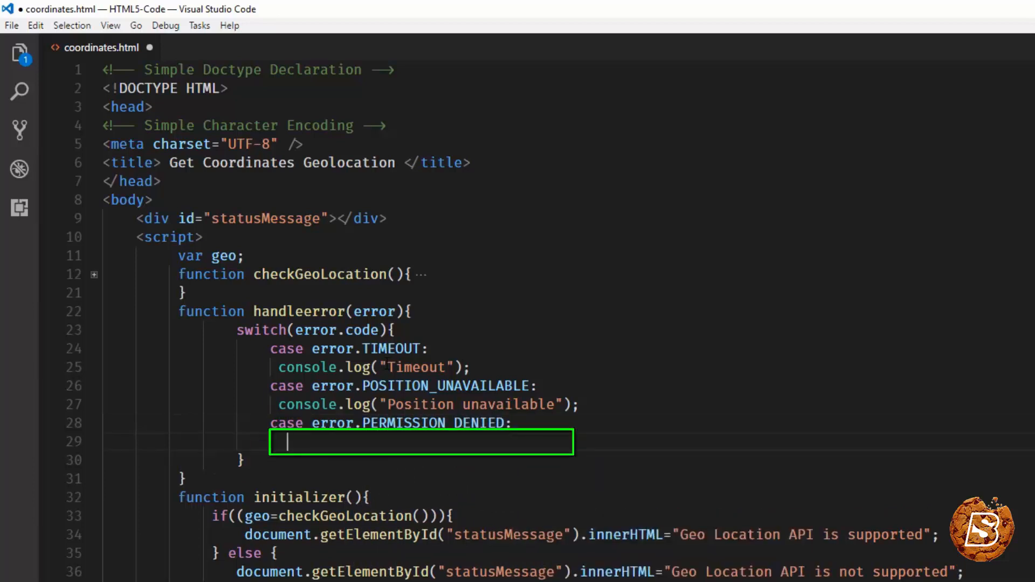
{"action": "type", "text": "consol"}
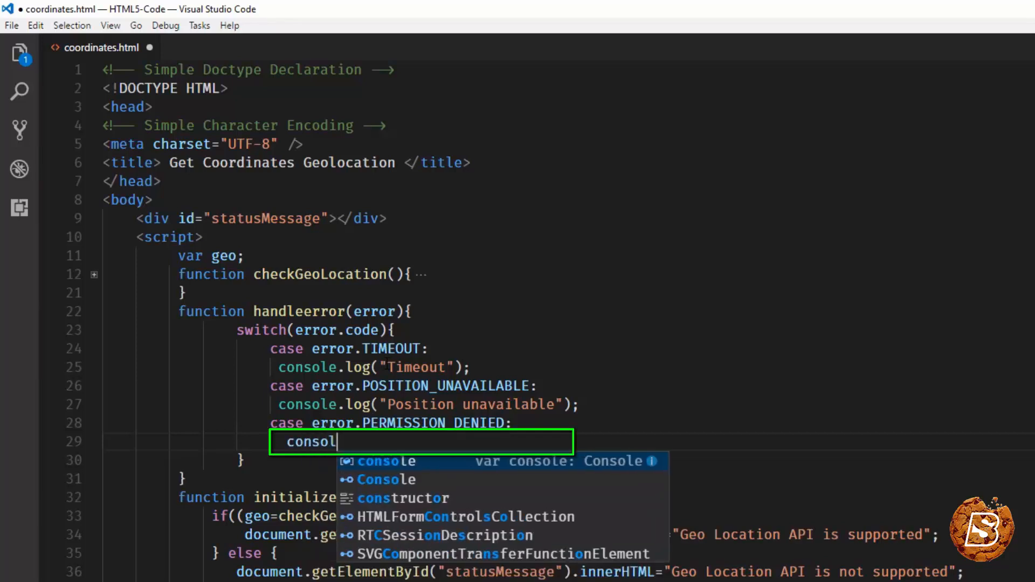
{"action": "key", "text": "Tab"}
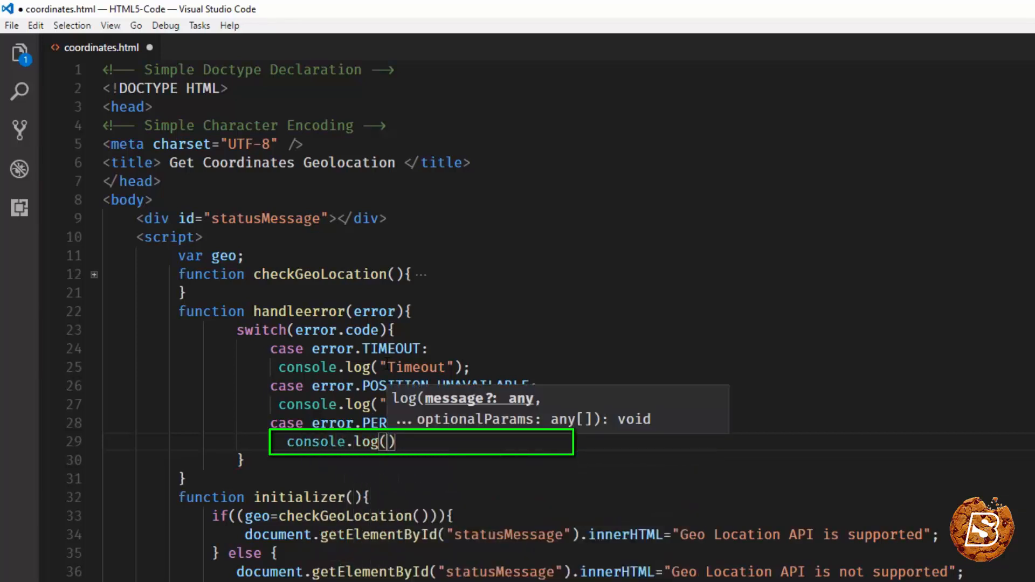
{"action": "type", "text": "\"\""}
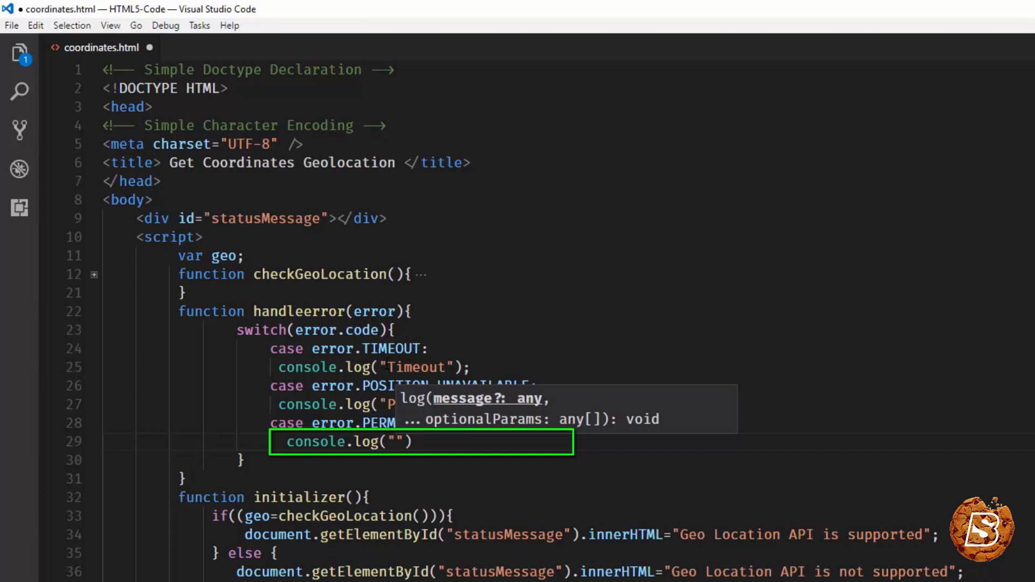
{"action": "type", "text": "Permis"}
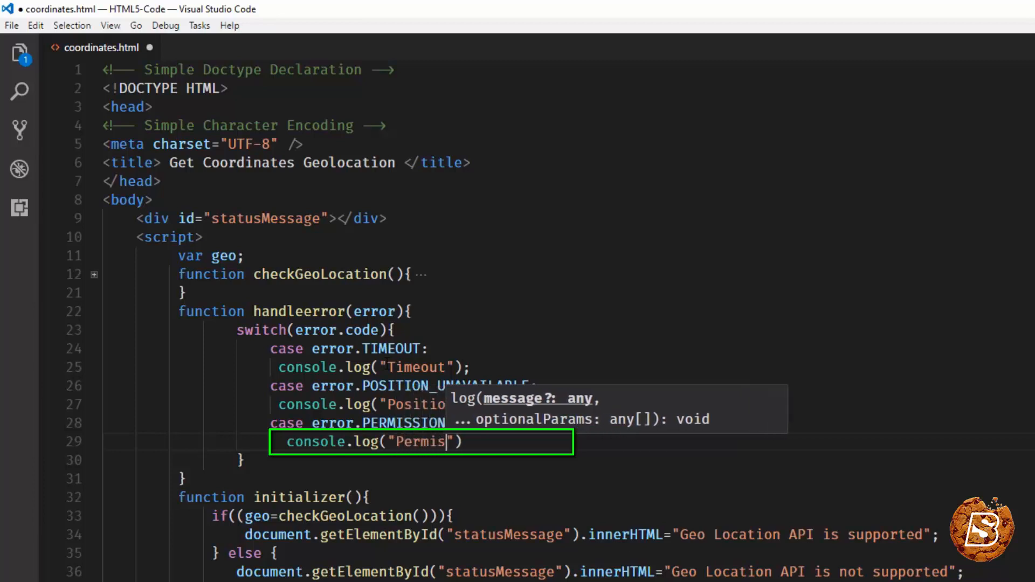
{"action": "type", "text": "sion Denied"}
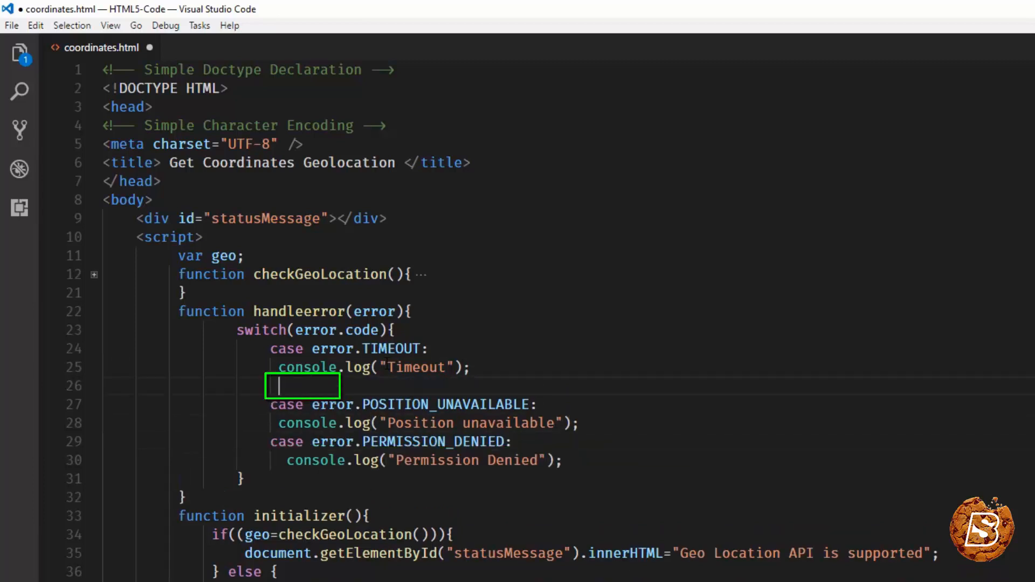
End the error cases with break; statements.
{"action": "type", "text": "brea"}
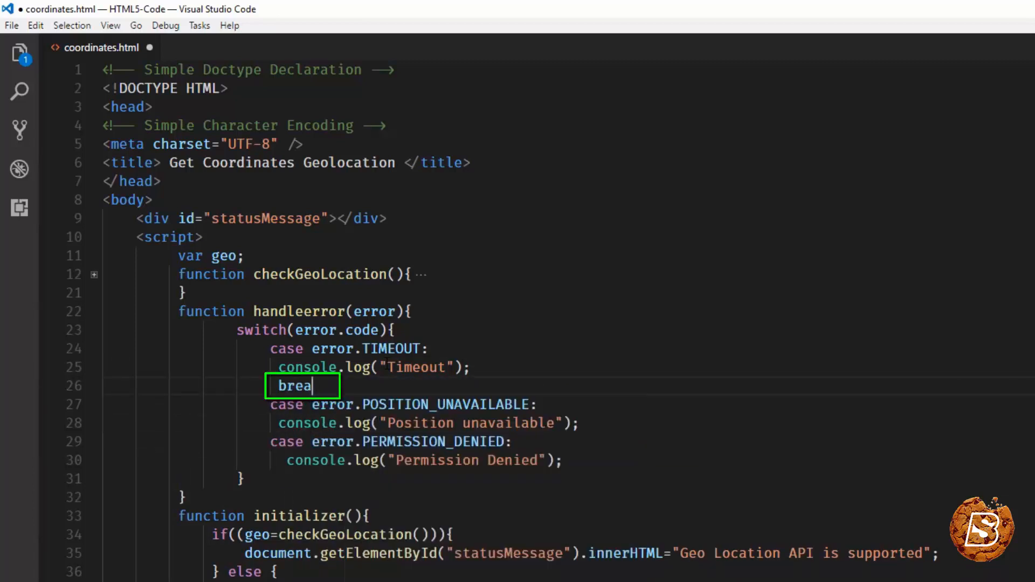
{"action": "type", "text": "k"}
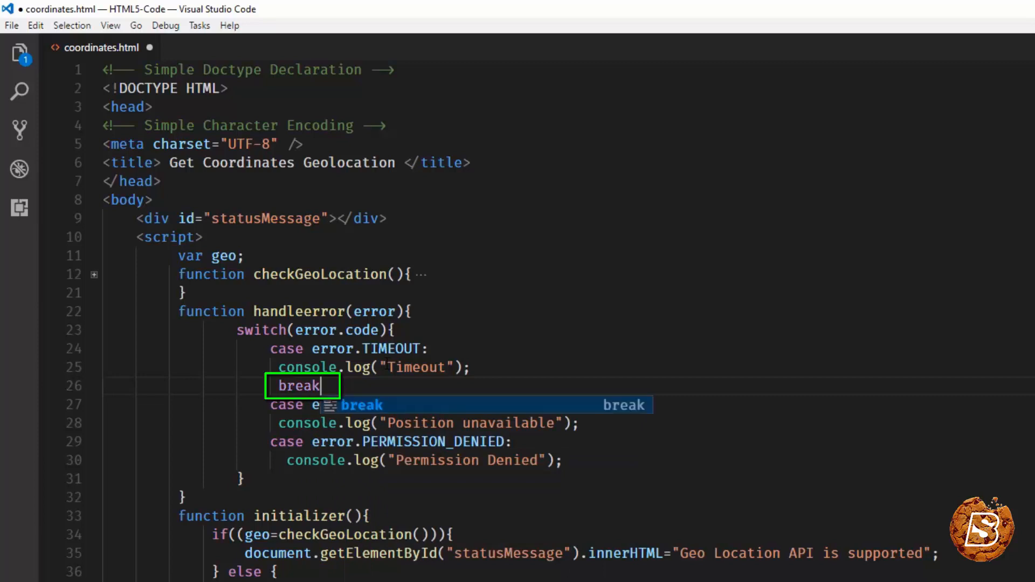
{"action": "type", "text": ";"}
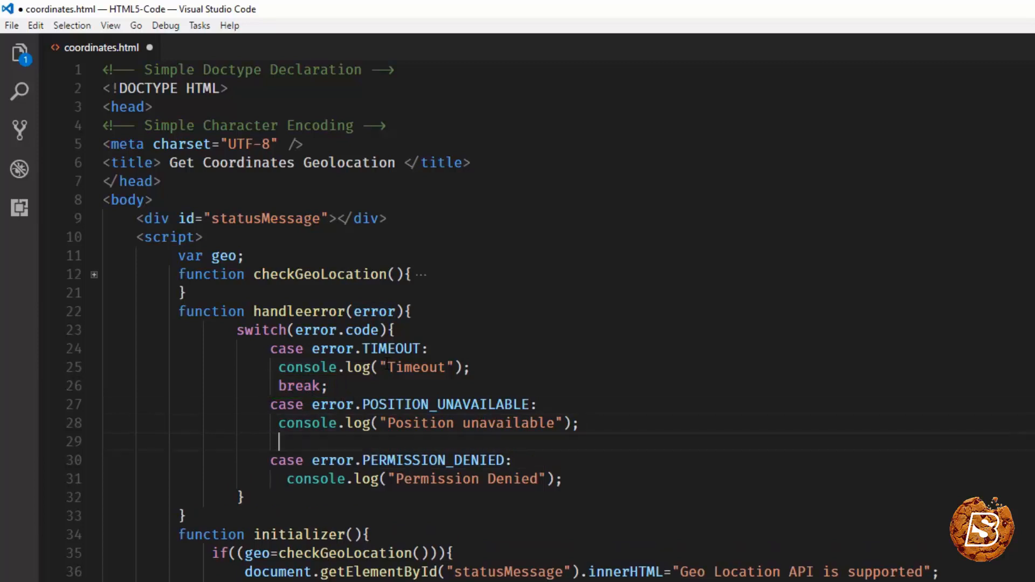
{"action": "type", "text": "break;"}
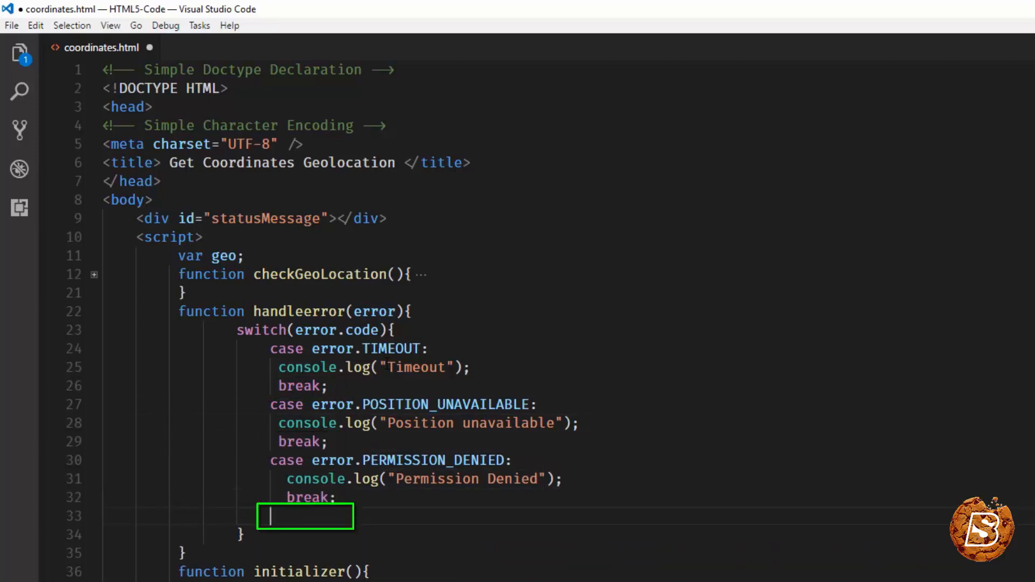
Add default: console.log("Unknown error " + error.code); and save coordinates.html.
{"action": "type", "text": "def"}
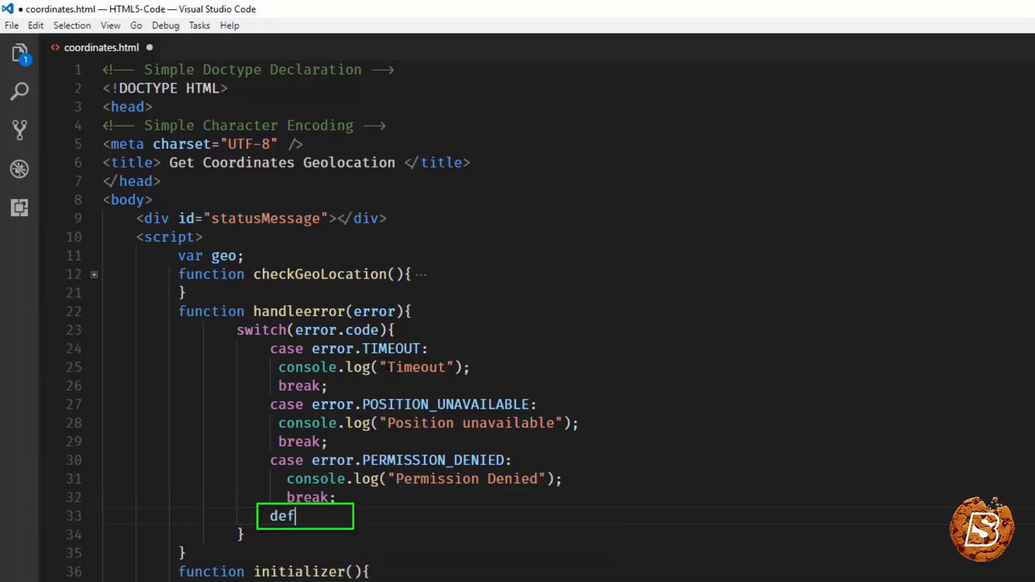
{"action": "type", "text": "ault:"}
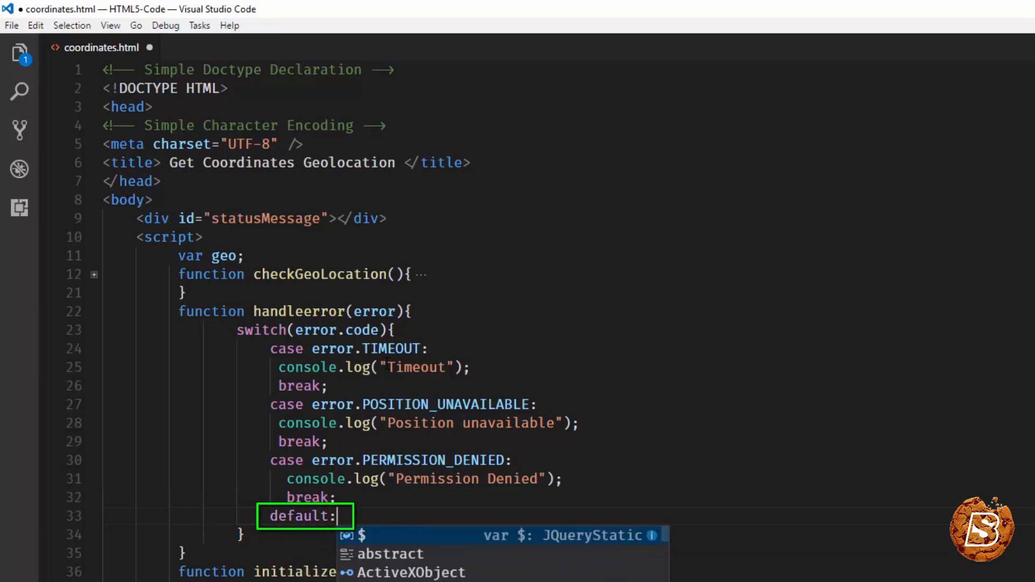
{"action": "type", "text": "console.log(\""}
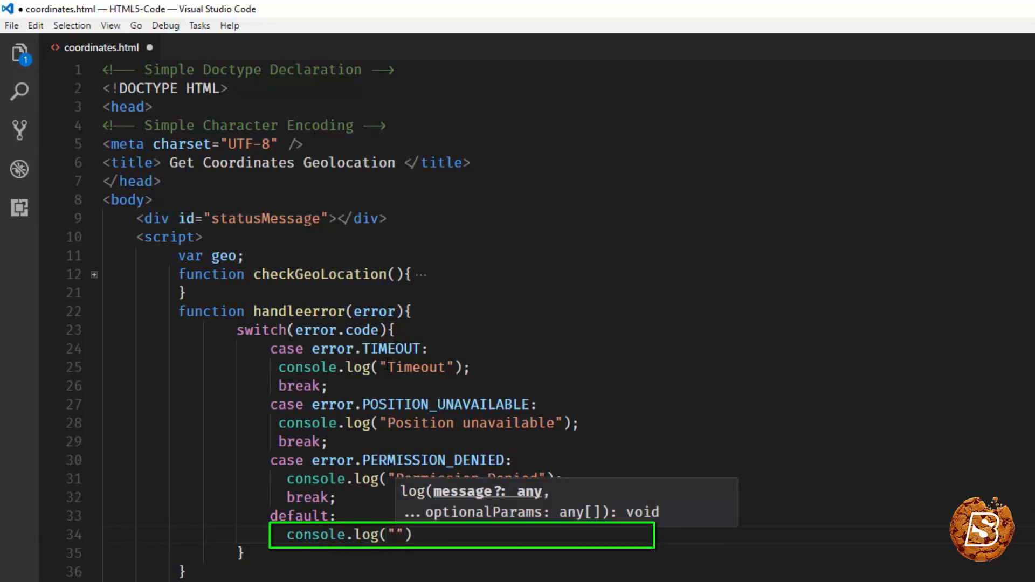
{"action": "type", "text": "Unk"}
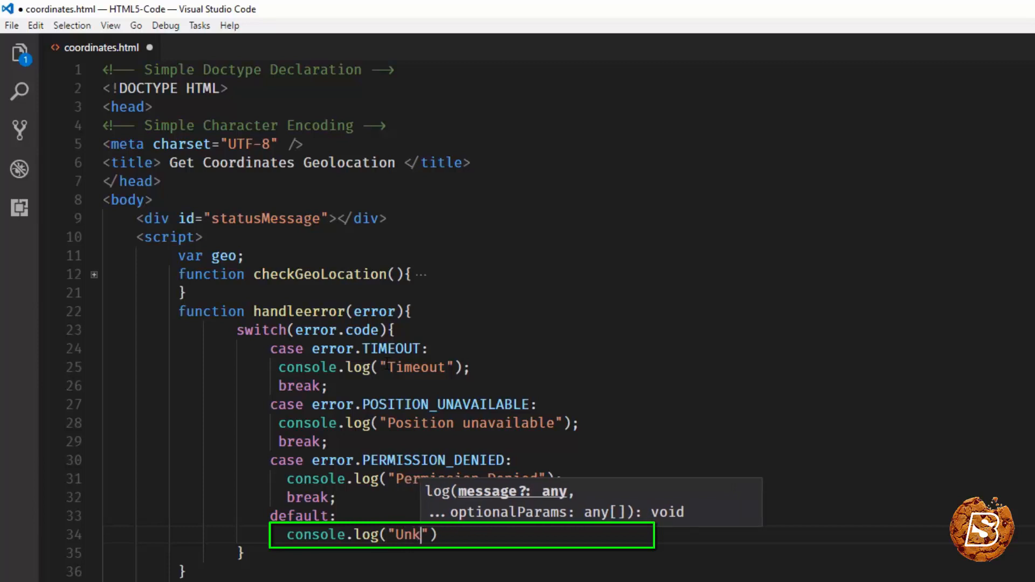
{"action": "type", "text": "nown error"}
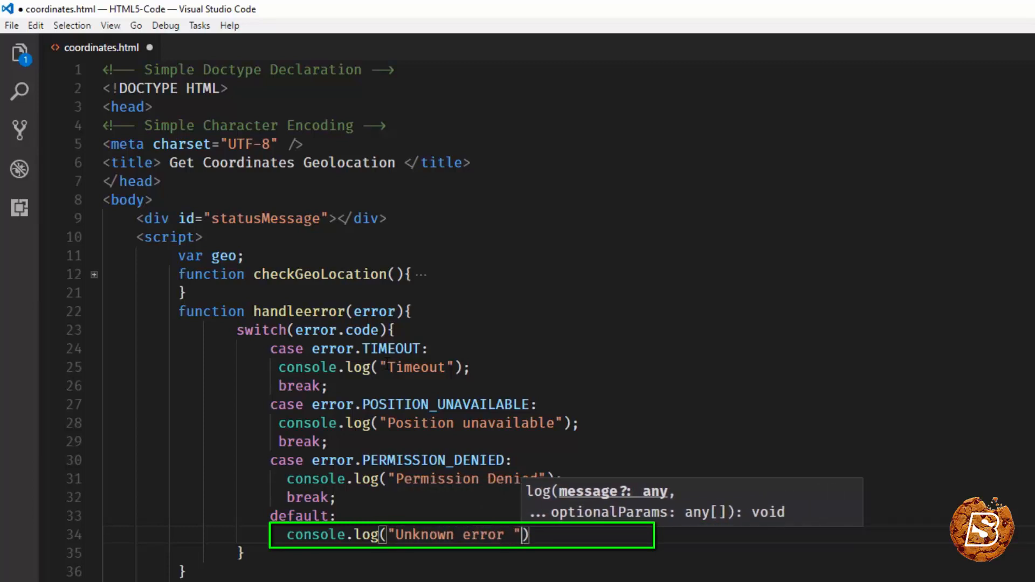
{"action": "type", "text": "+ error"}
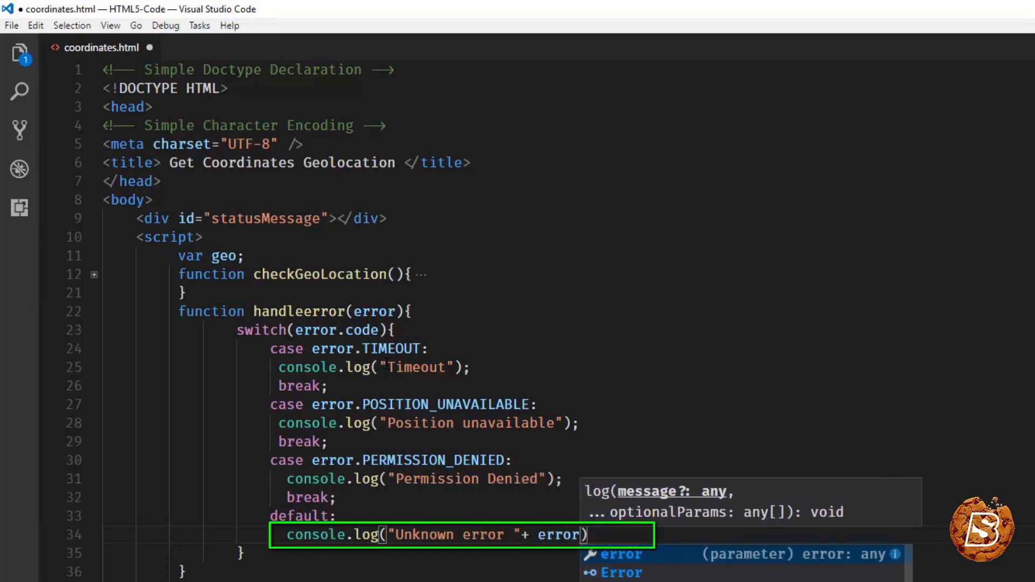
{"action": "type", "text": ".code"}
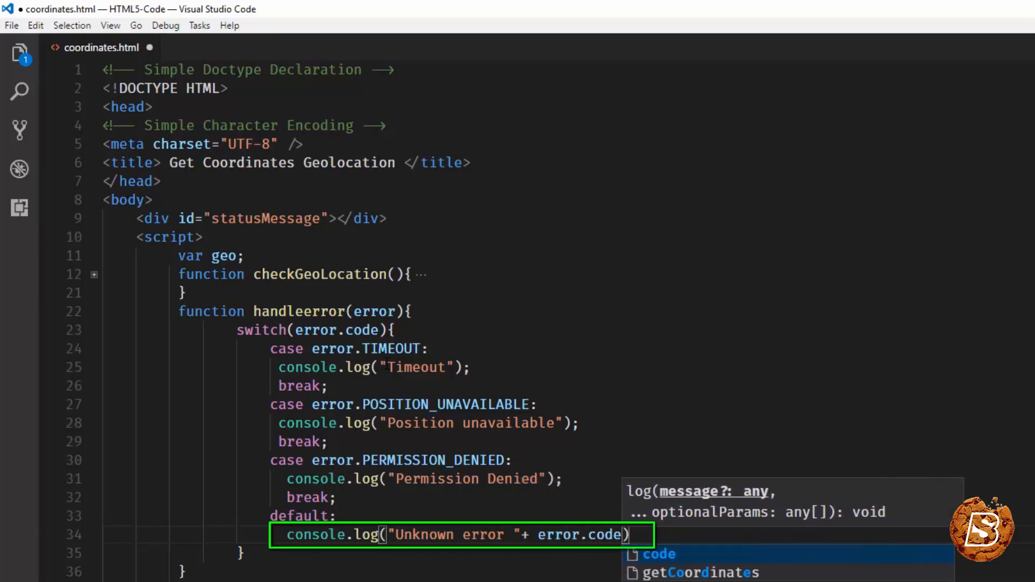
{"action": "type", "text": ";"}
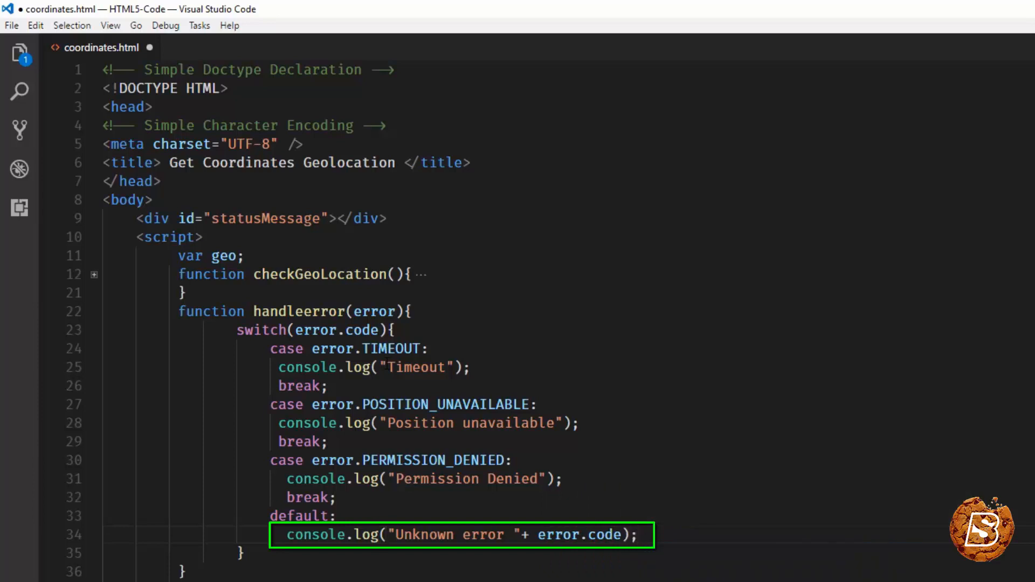
{"action": "key", "text": "ctrl+s"}
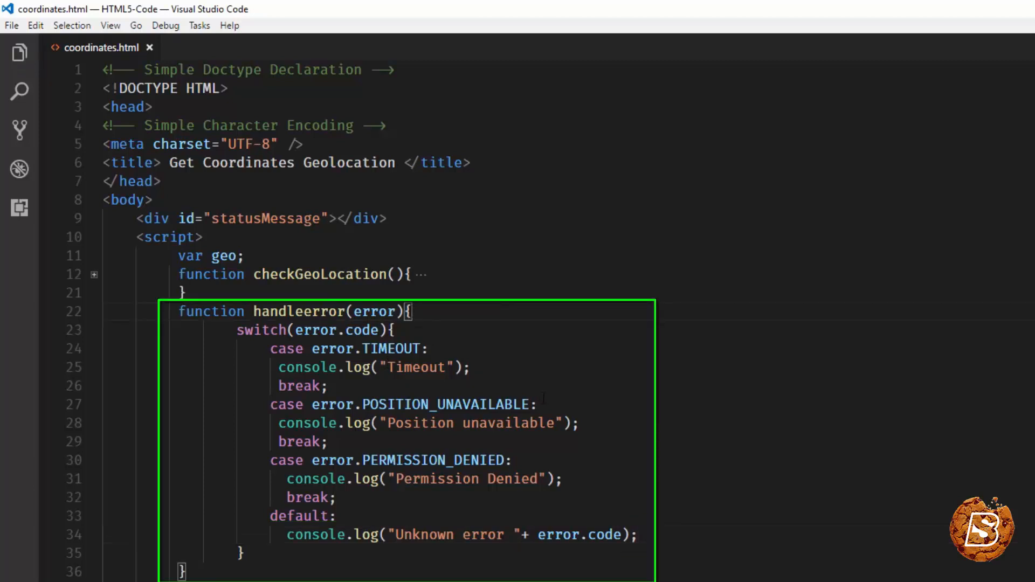
{"action": "scroll", "scroll_direction": "down", "scroll_amount": 3}
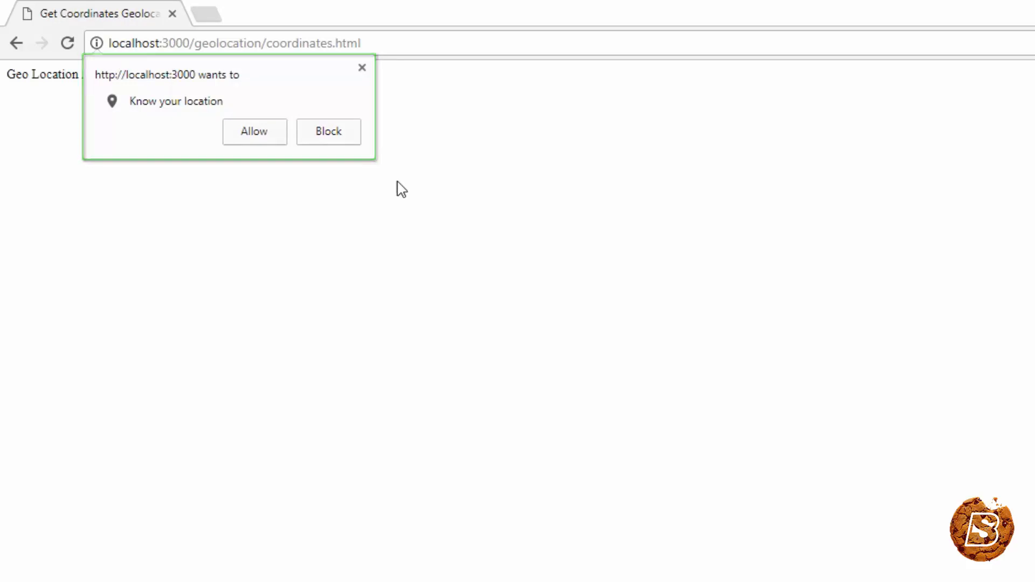
Show the DevTools console and Block the location prompt so "Permission Denied" is logged.
{"action": "key", "text": "f12"}
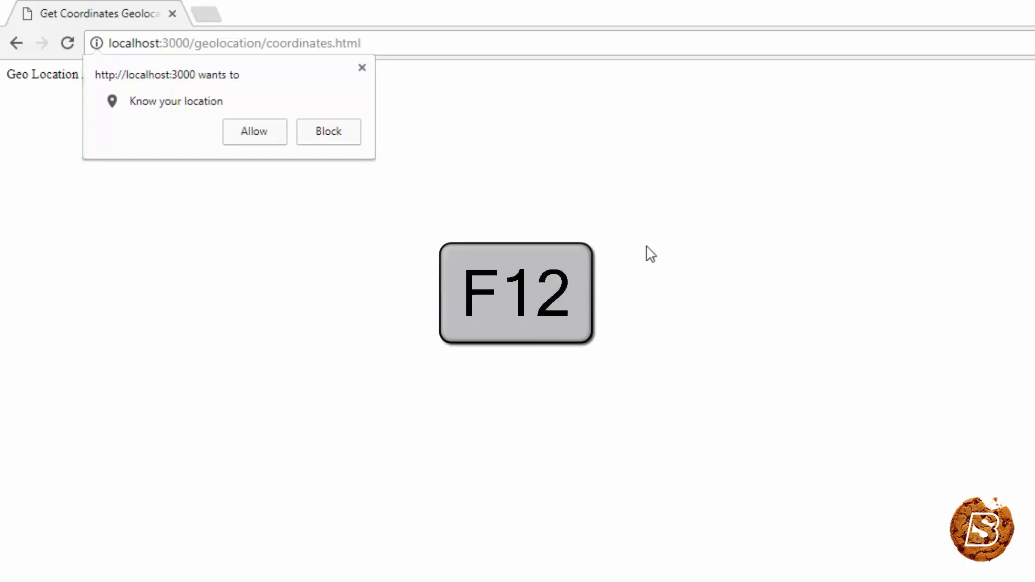
{"action": "key", "text": "F12"}
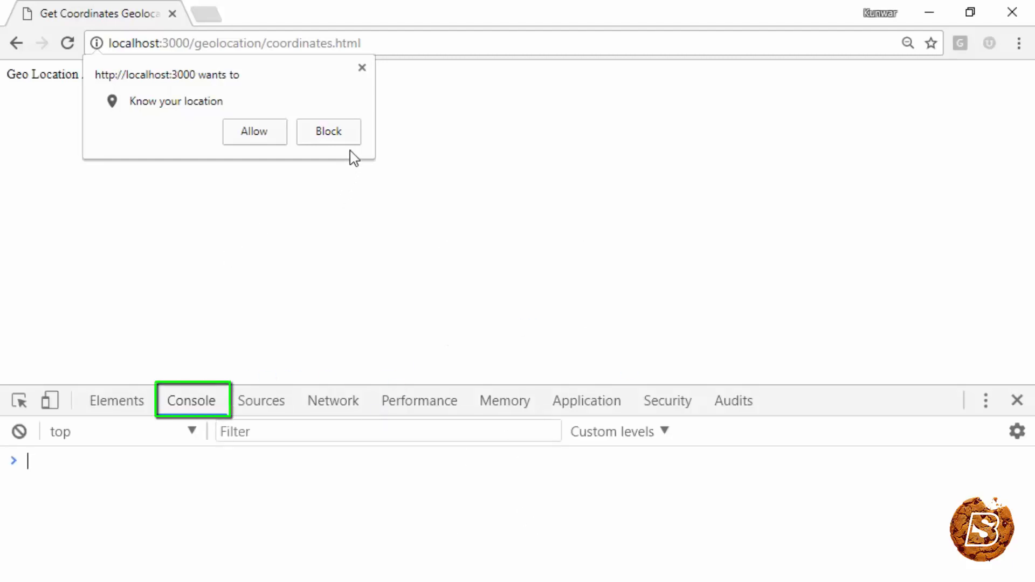
{"action": "left_click", "coordinate": [328, 132]}
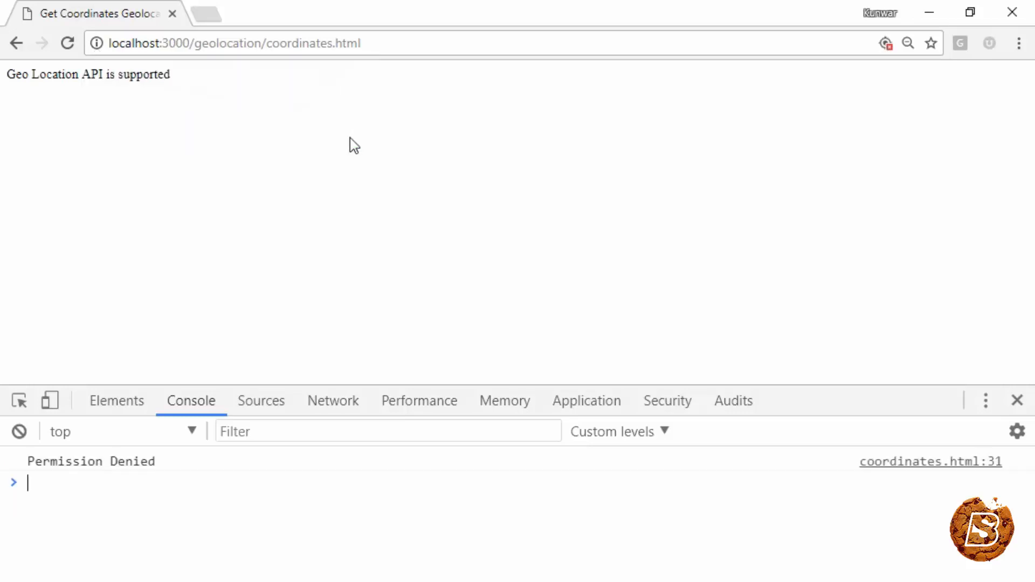
{"action": "double_click", "coordinate": [91, 460]}
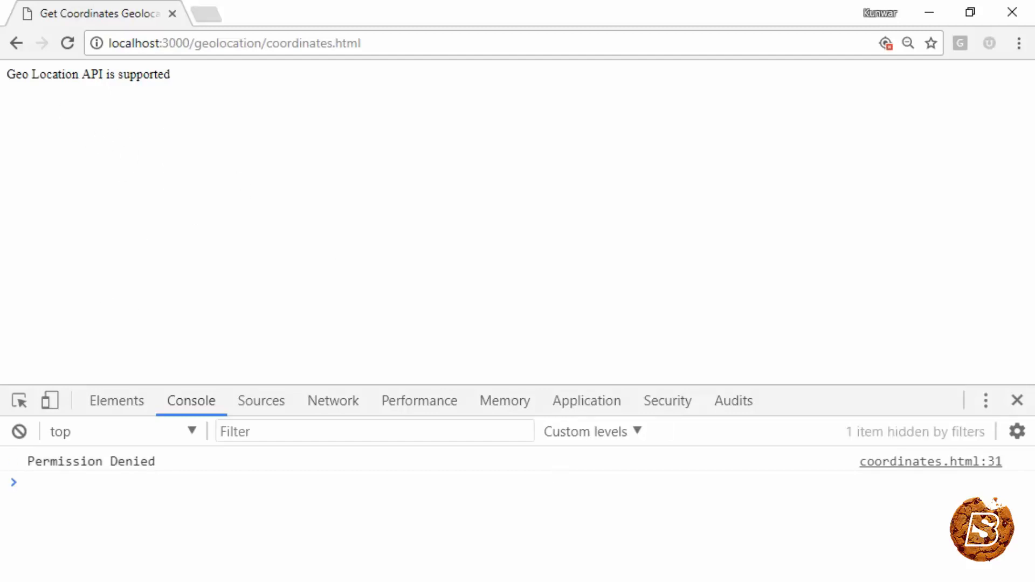
Clear the site's location block, reload, and Allow location so latitude and longitude are logged.
{"action": "left_click", "coordinate": [884, 43]}
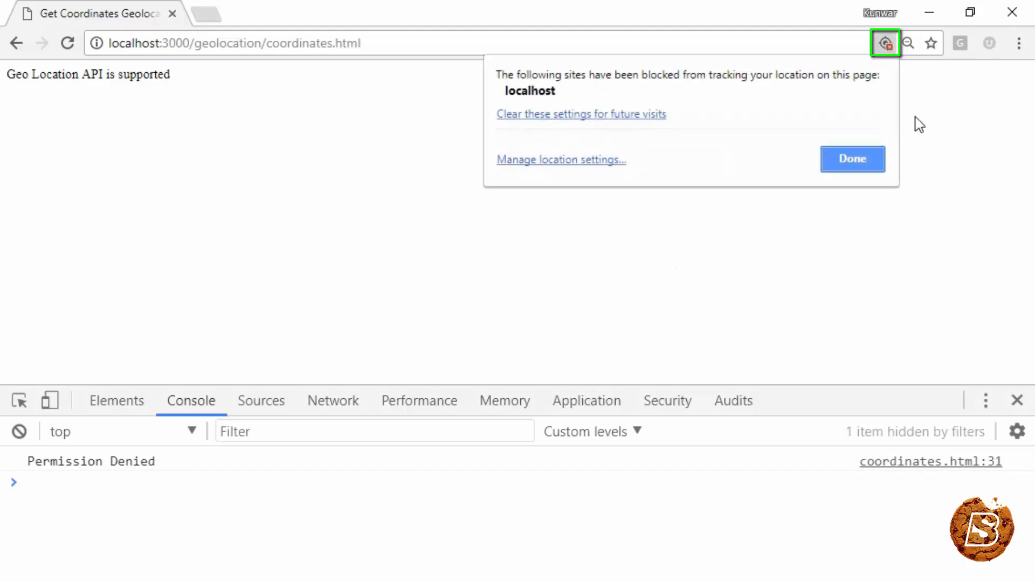
{"action": "left_click", "coordinate": [851, 159]}
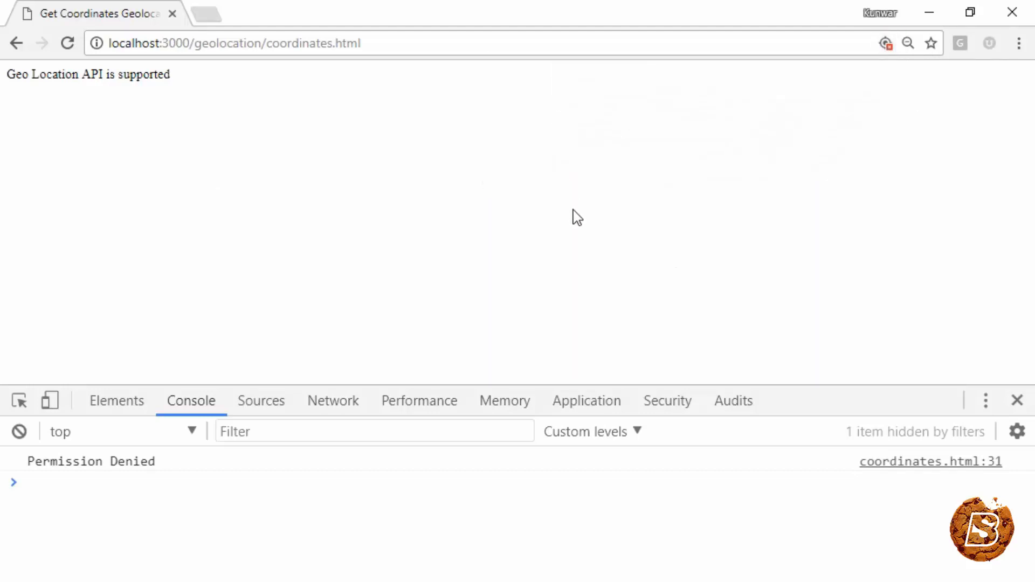
{"action": "left_click", "coordinate": [67, 43]}
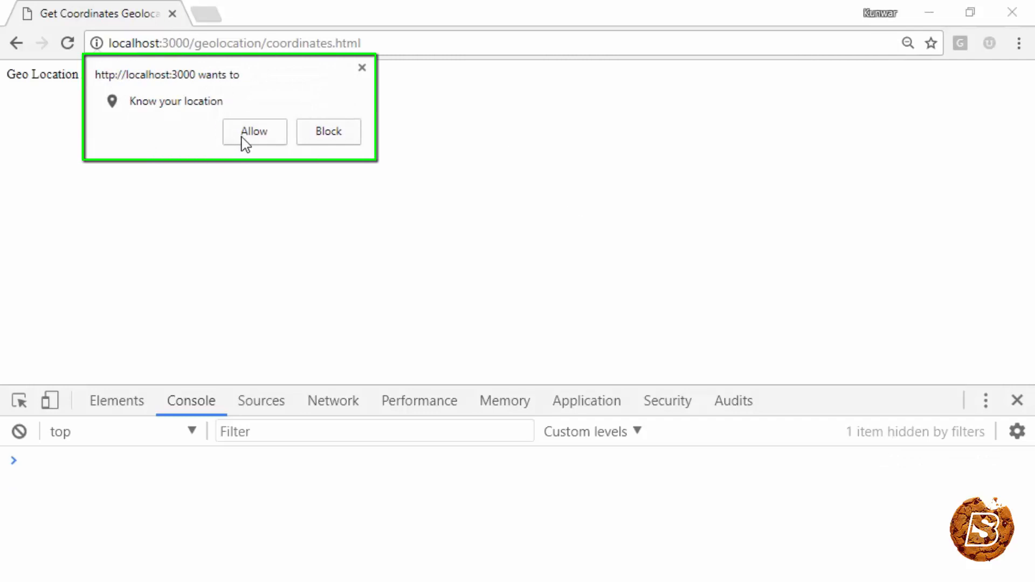
{"action": "left_click", "coordinate": [253, 131]}
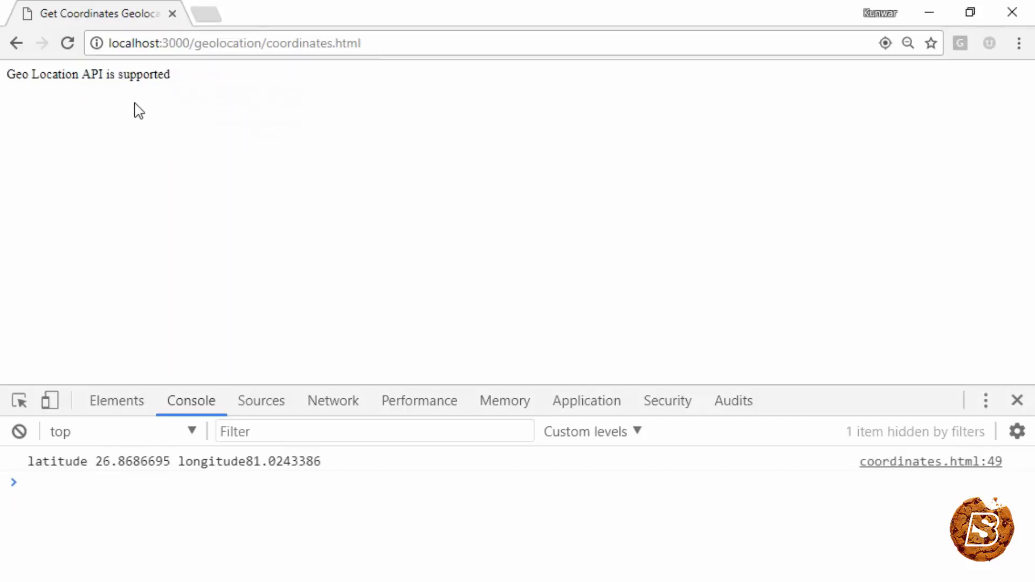